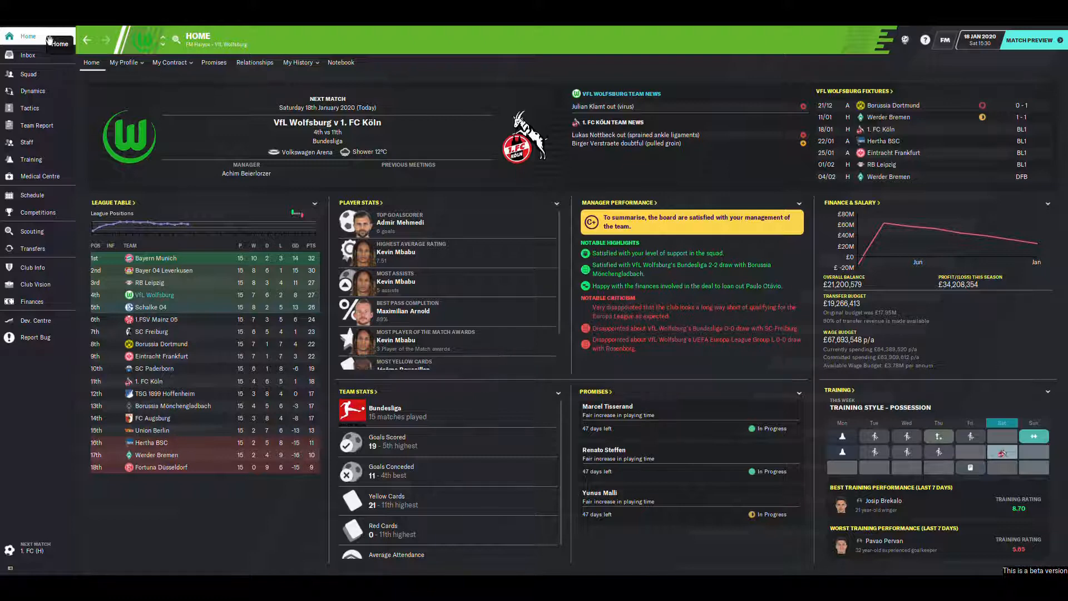
mouse_move(33, 248)
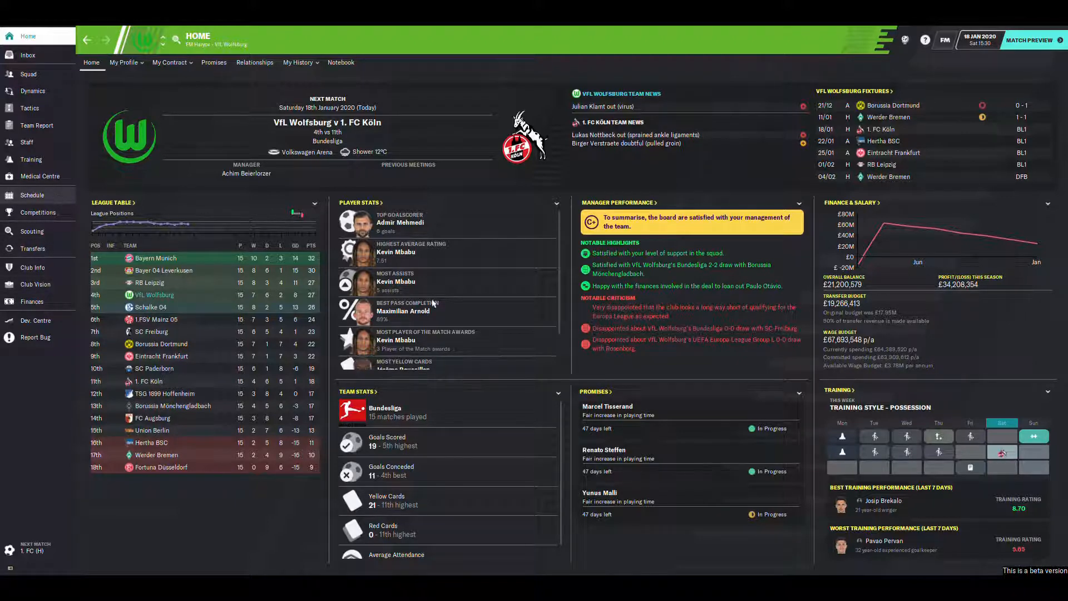
- Open the fixture schedule and view the 1-1 Werder Bremen and 0-0 SC Freiburg results
left_click(33, 195)
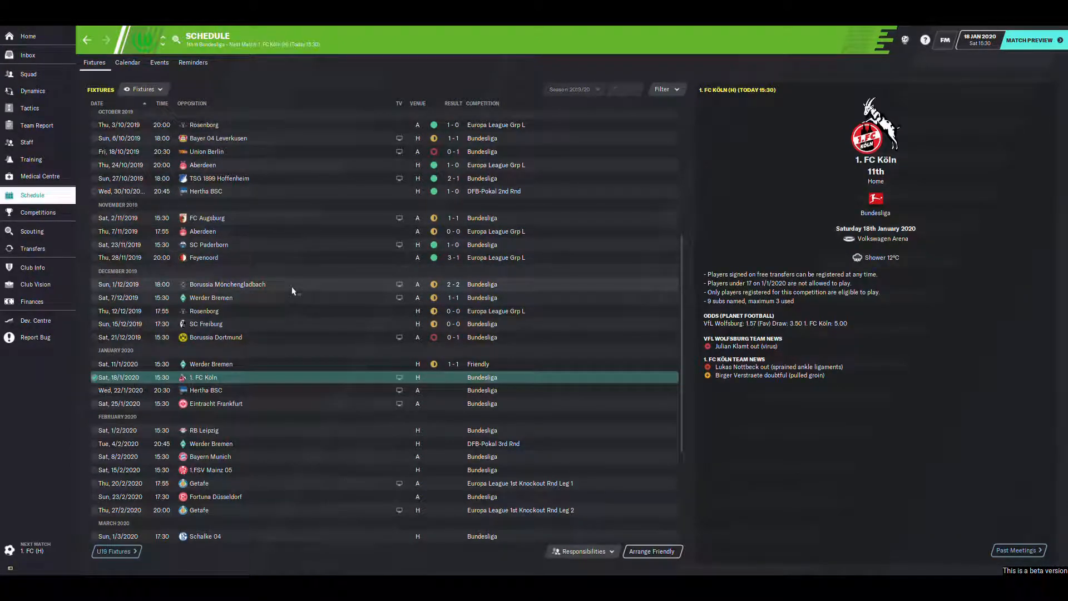
left_click(227, 284)
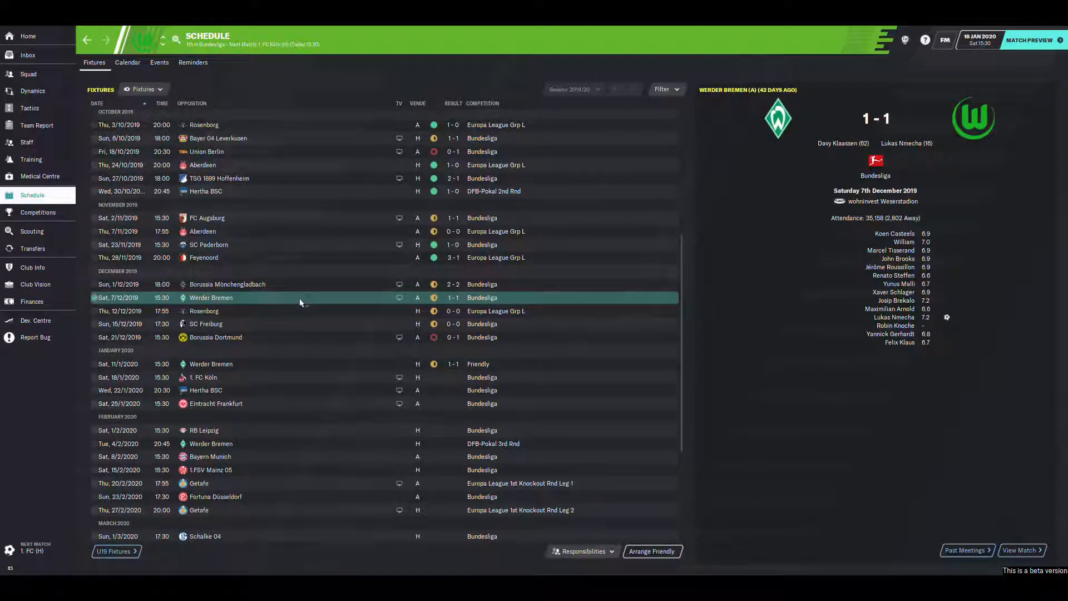
left_click(204, 310)
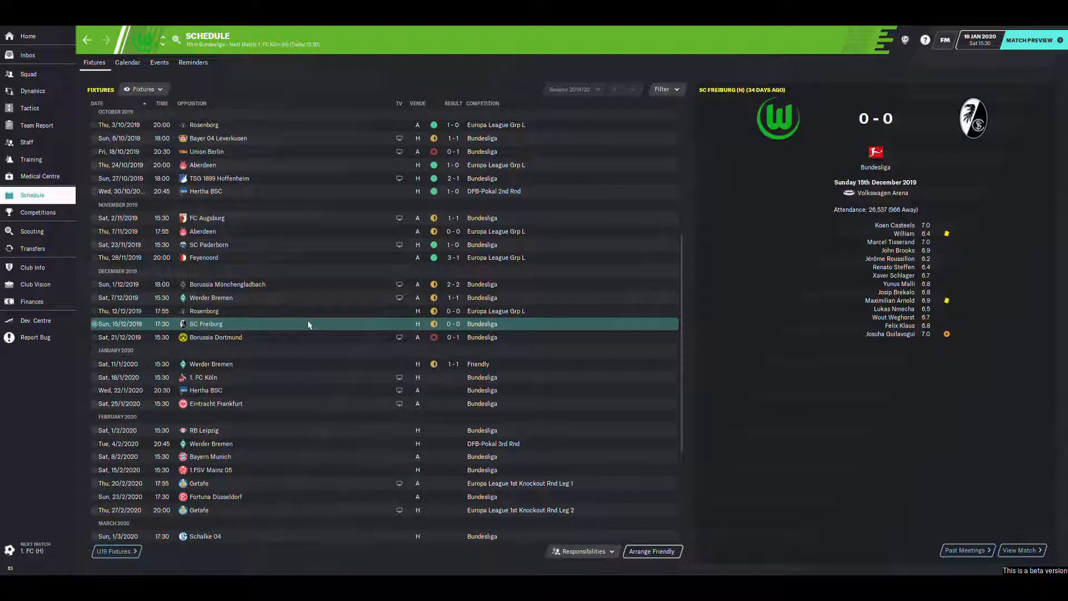
mouse_move(312, 360)
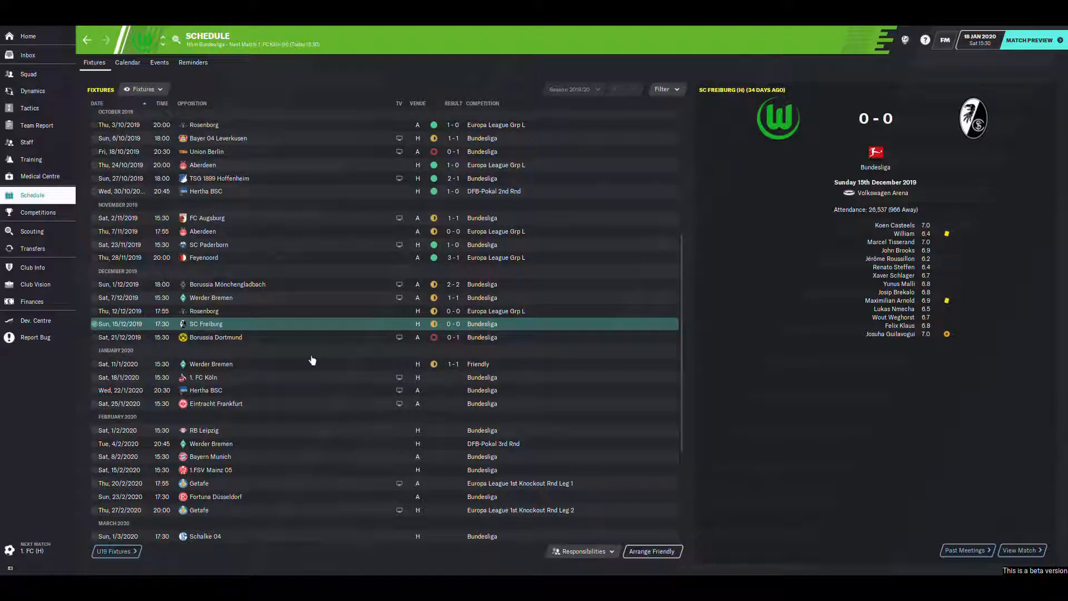
mouse_move(356, 247)
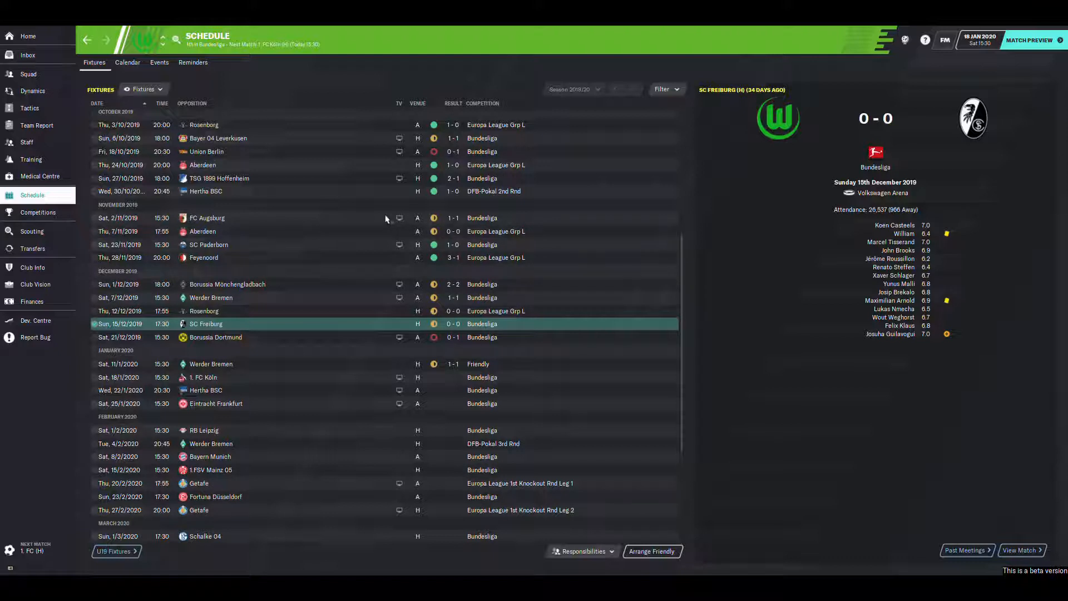
mouse_move(374, 298)
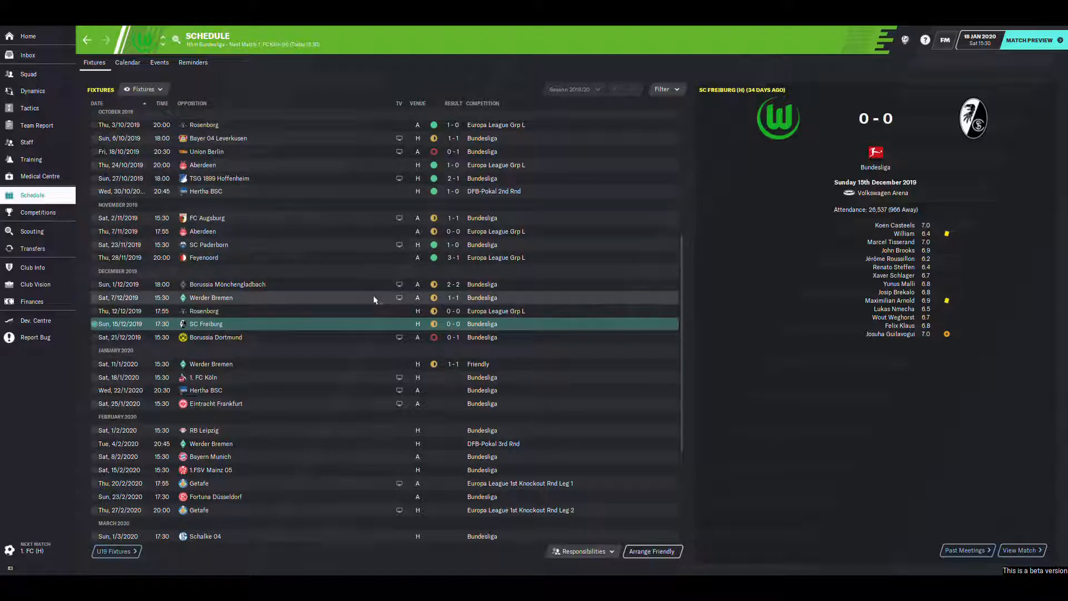
mouse_move(346, 350)
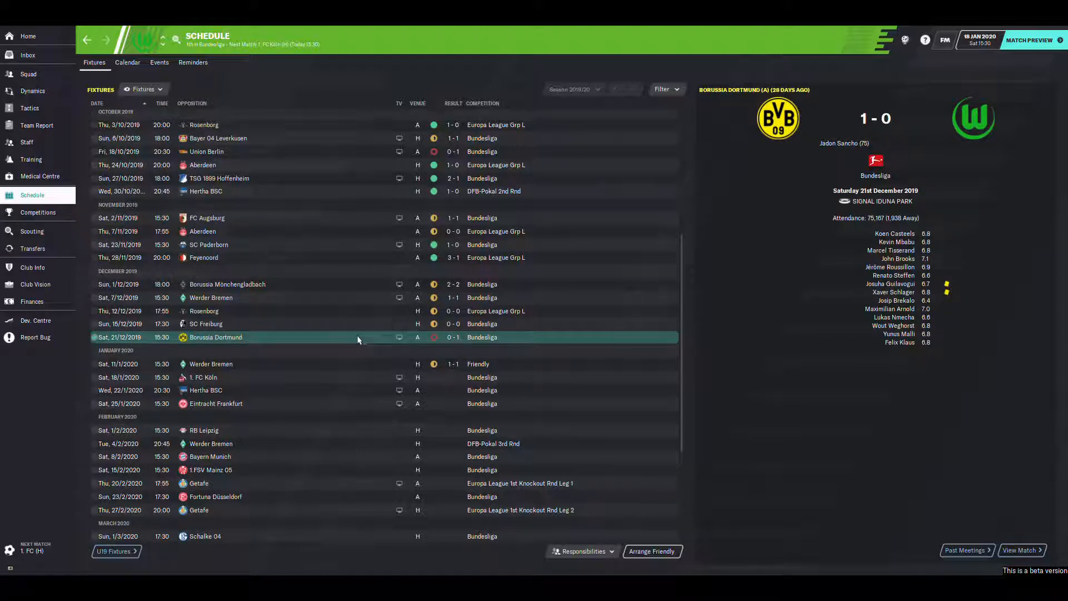
mouse_move(460, 340)
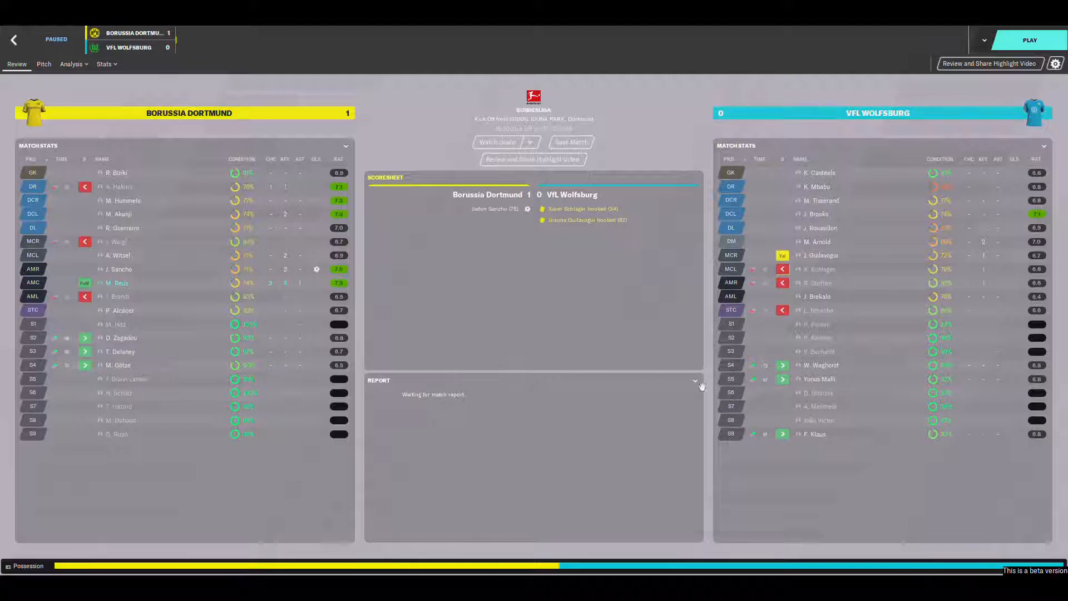
- Switch the Dortmund match report panel to Match Stats
left_click(694, 380)
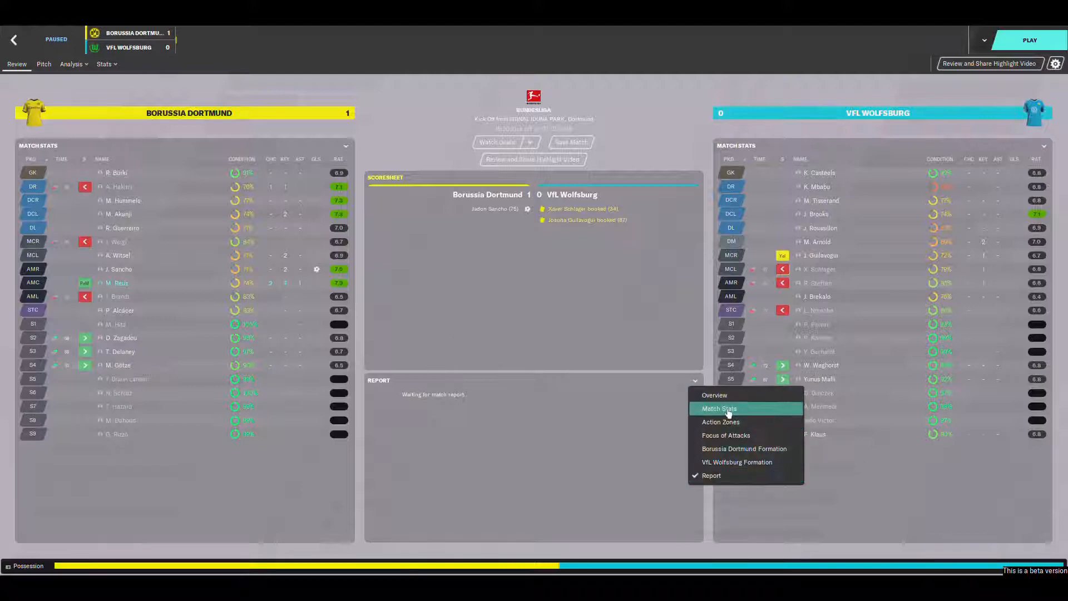
left_click(719, 408)
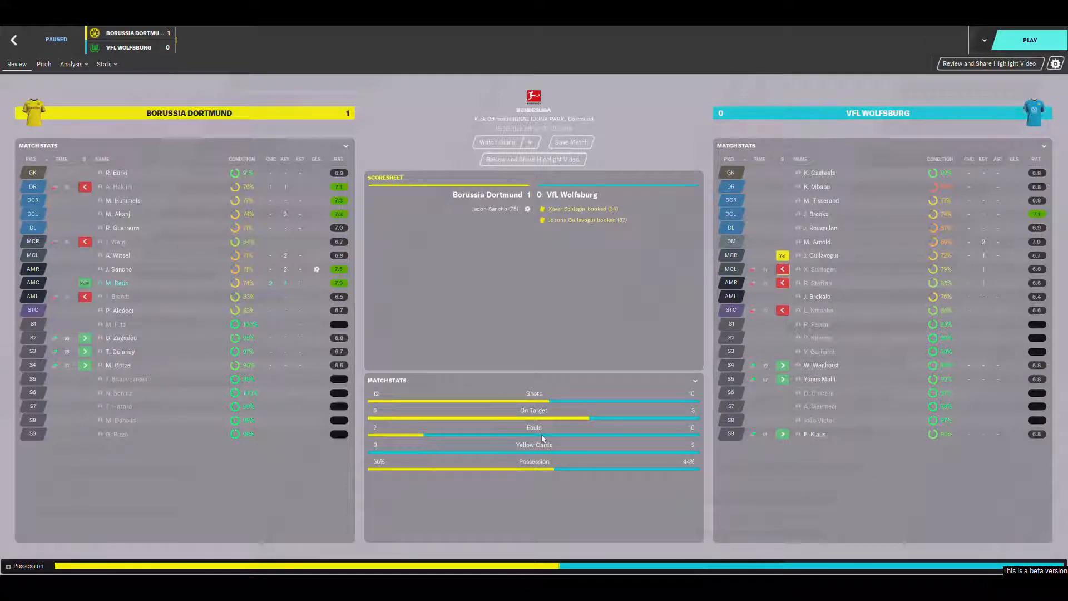
mouse_move(456, 403)
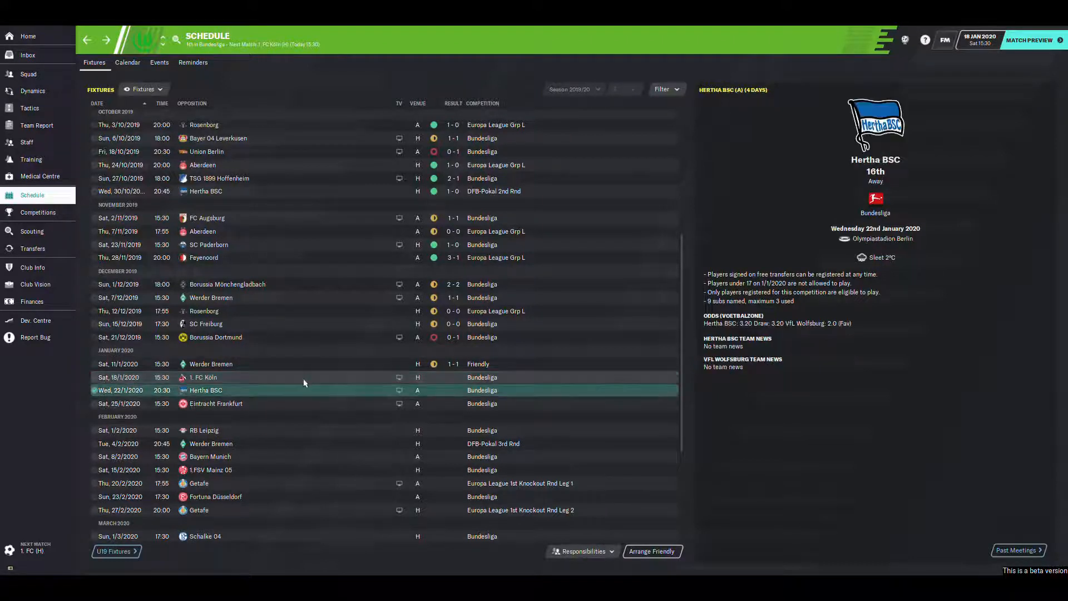
- Preview fixtures against Hertha, Frankfurt, Bremen (cup), Mainz, Getafe, Augsburg and Schalke
left_click(215, 404)
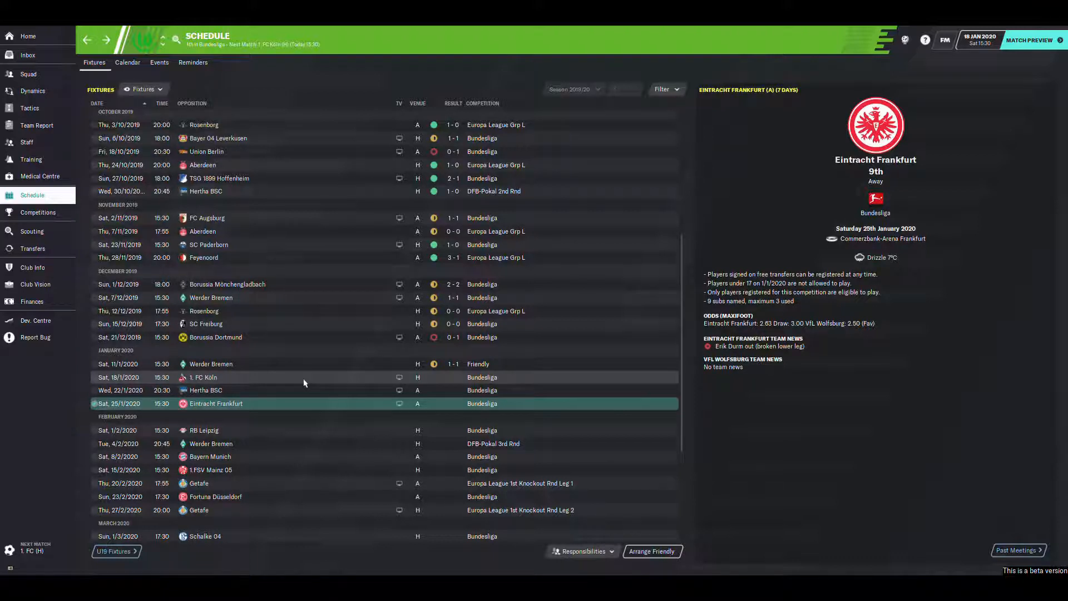
left_click(204, 430)
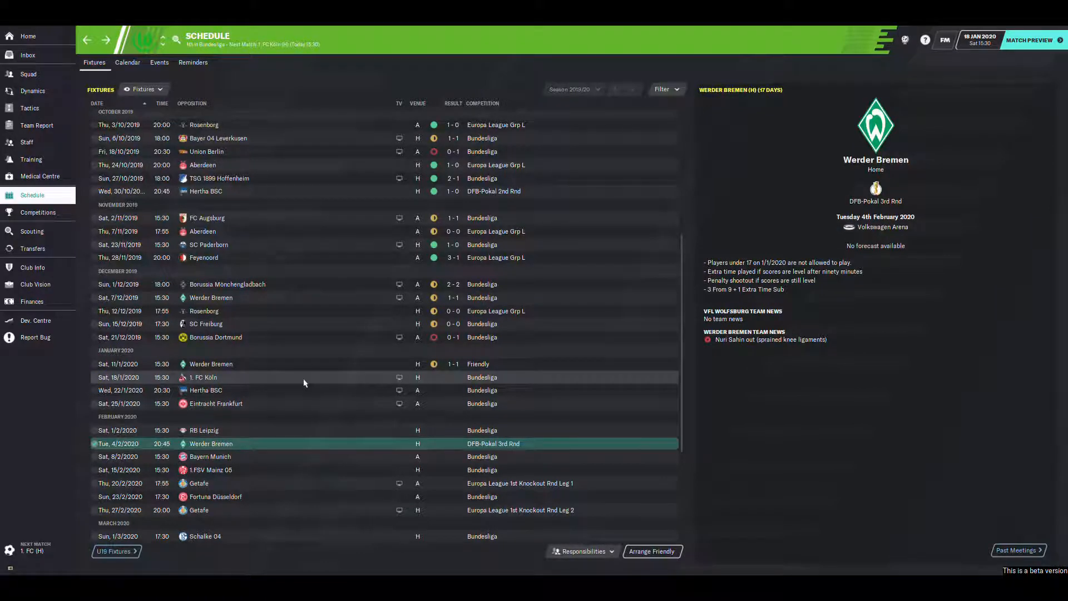
left_click(210, 457)
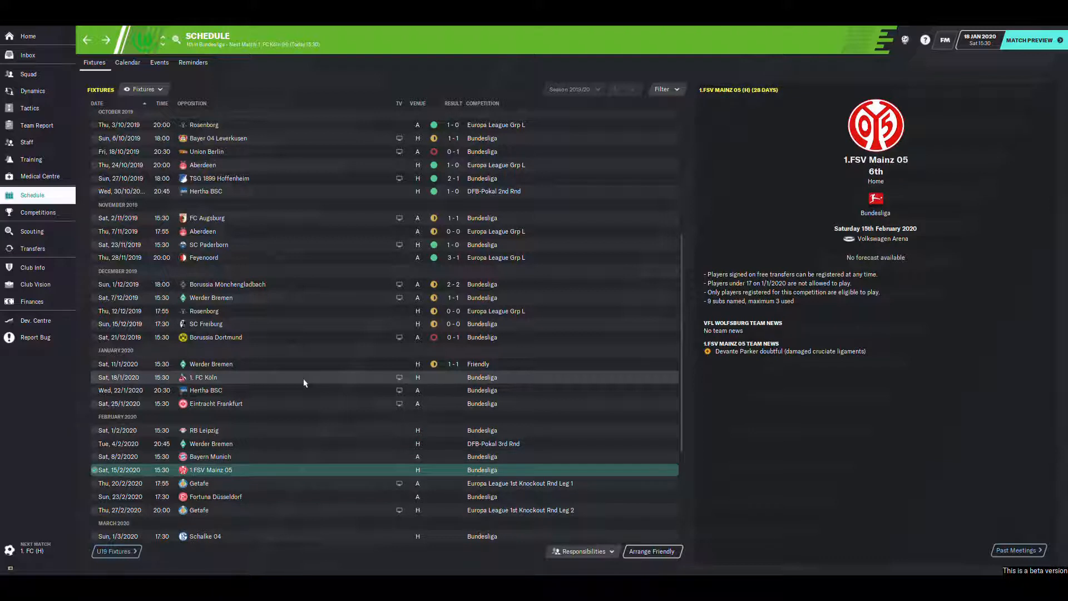
left_click(210, 456)
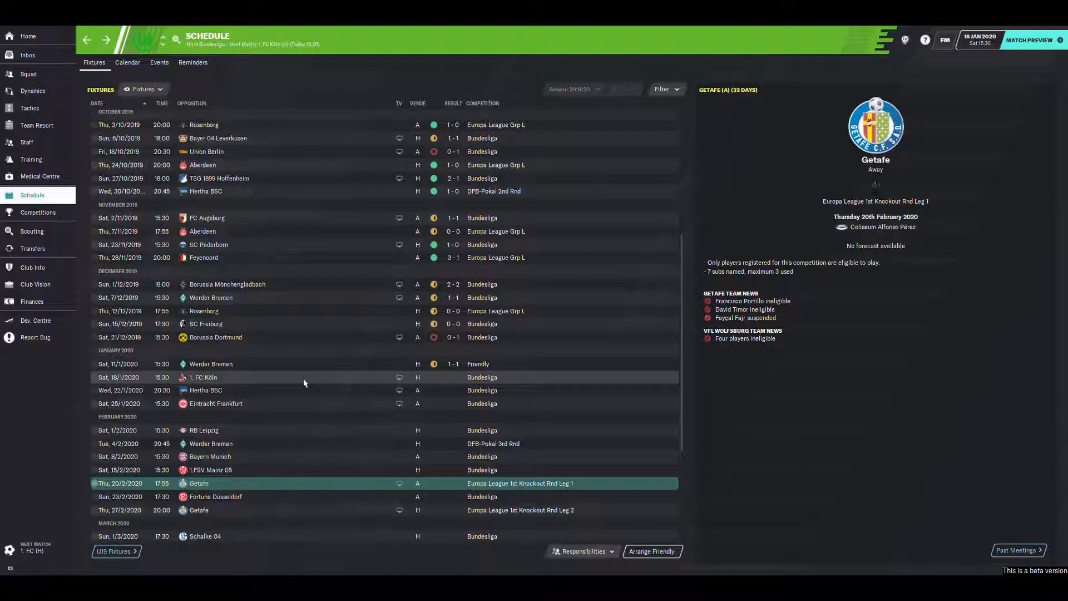
left_click(215, 496)
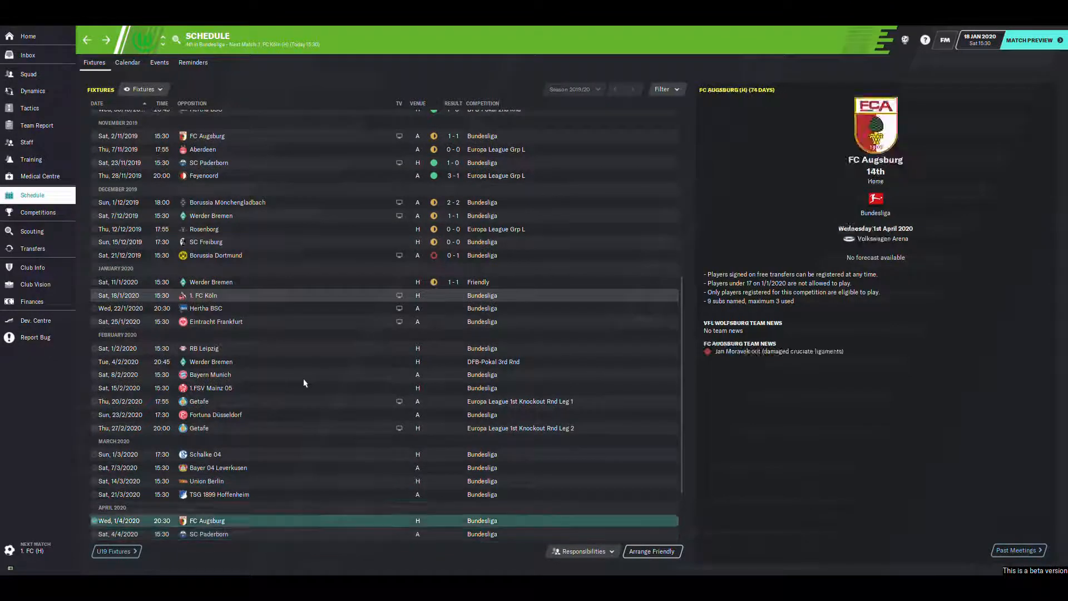
left_click(204, 454)
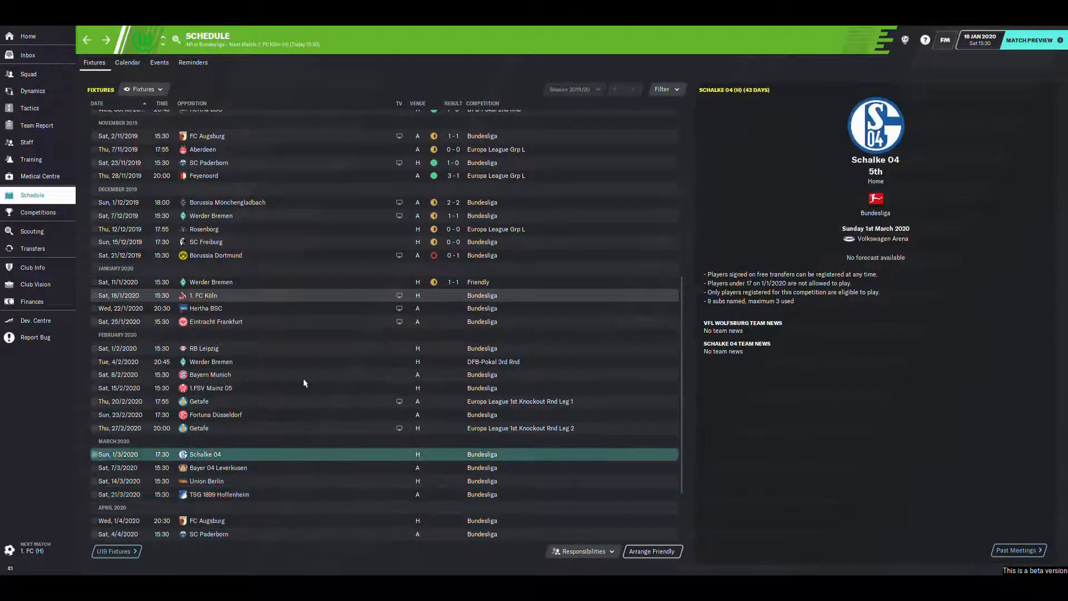
left_click(215, 413)
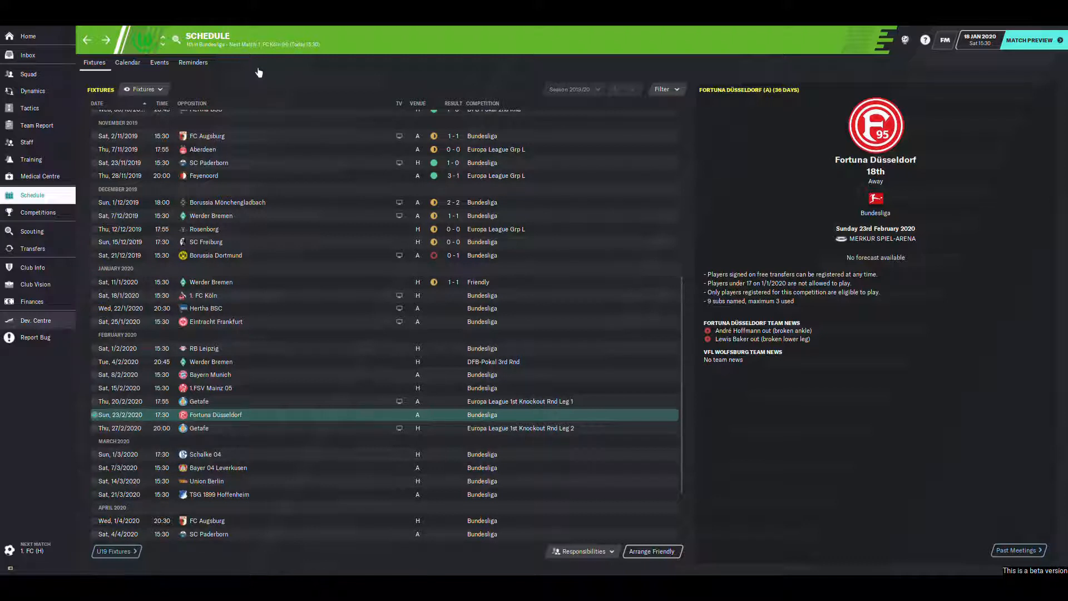
- Open the Development Centre's Youth Candidates tab for the 2020 intake preview
left_click(36, 321)
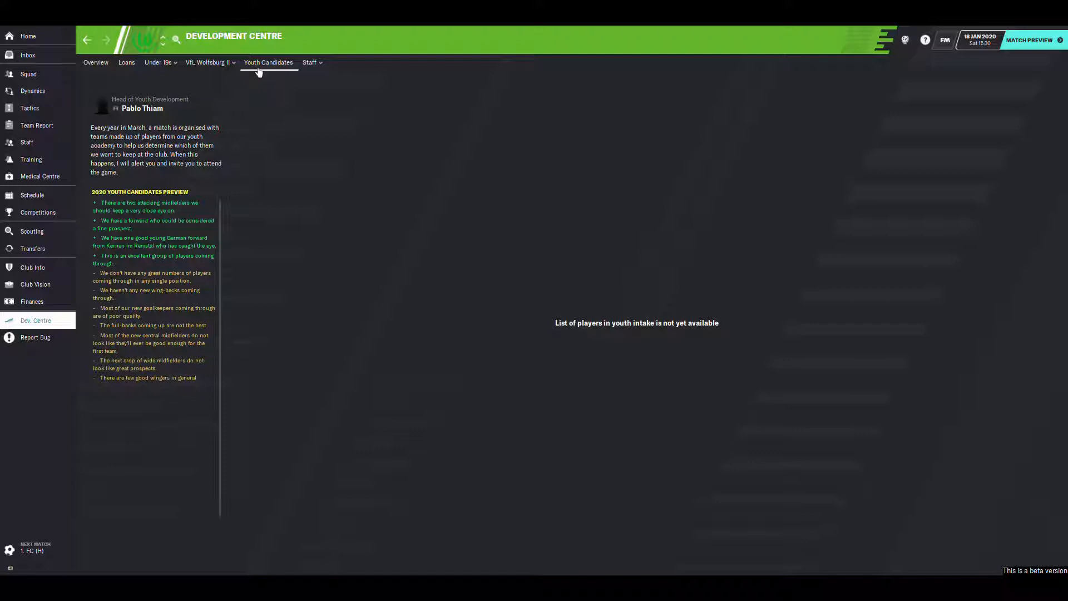
left_click(157, 62)
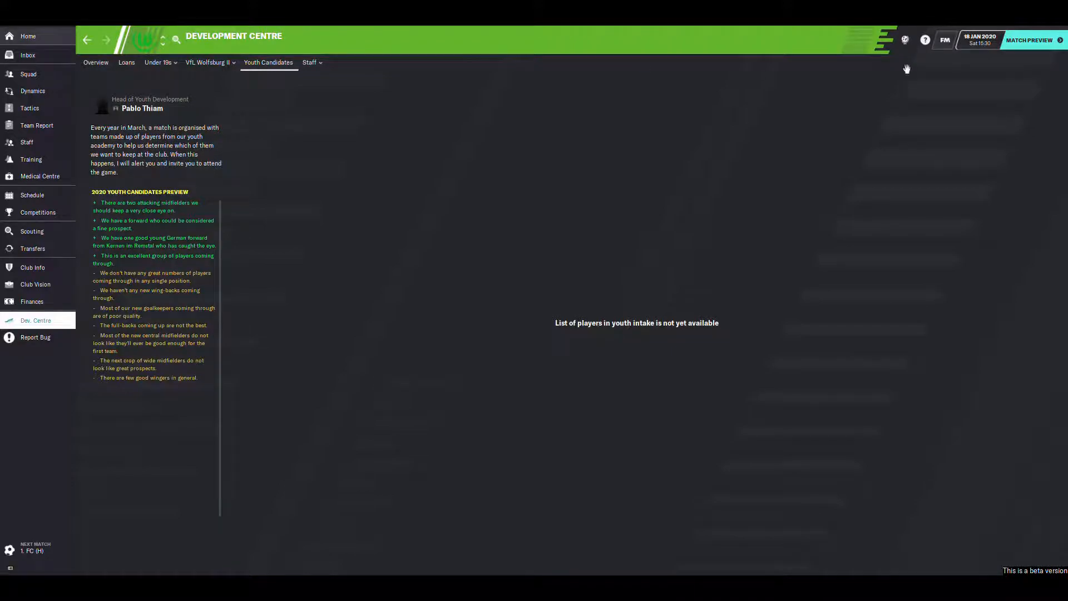
- Show the Wolfsburg v Köln match preview with odds, team news and table
left_click(28, 36)
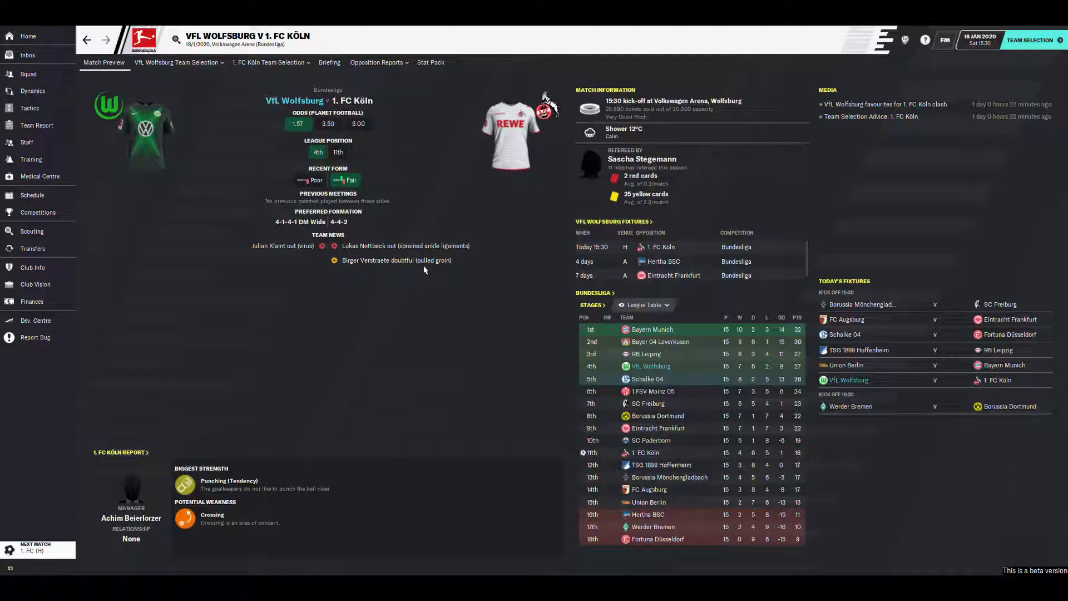
mouse_move(756, 432)
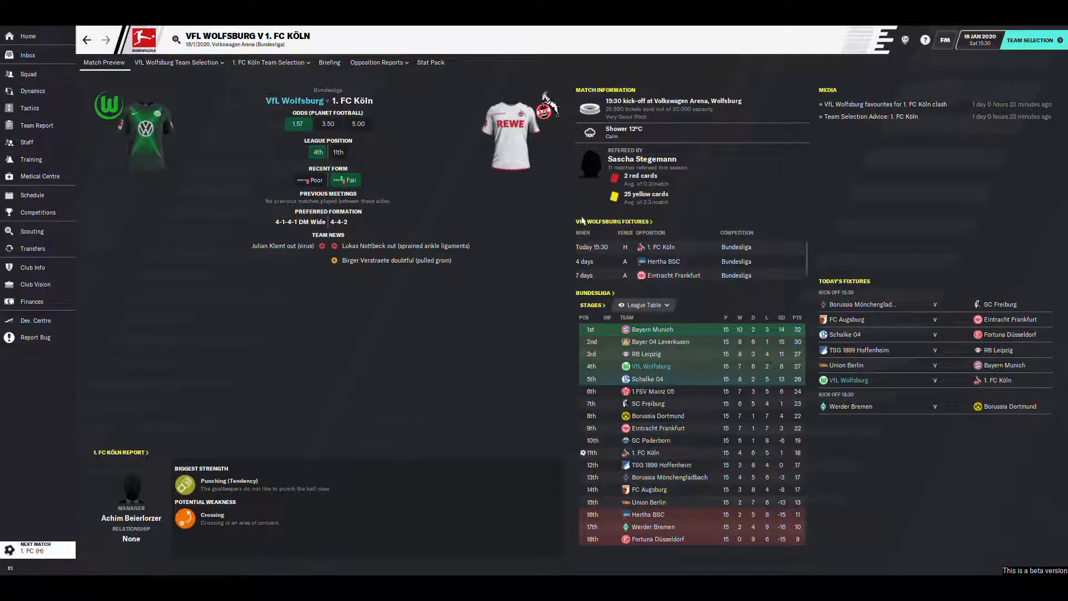
mouse_move(451, 170)
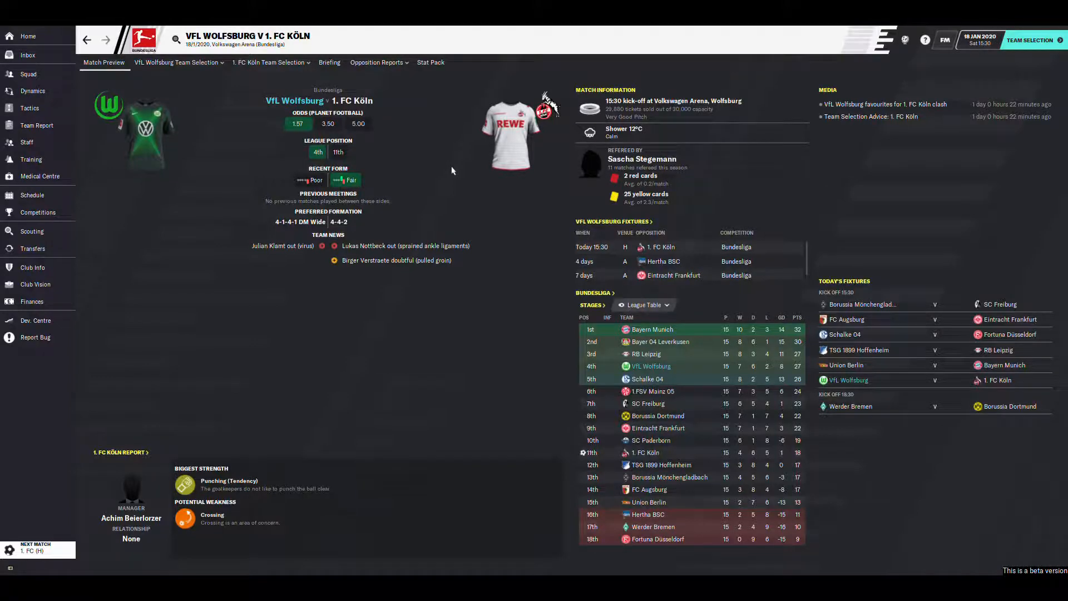
- Open team selection for the Köln match and move Camacho into defensive midfield
left_click(178, 61)
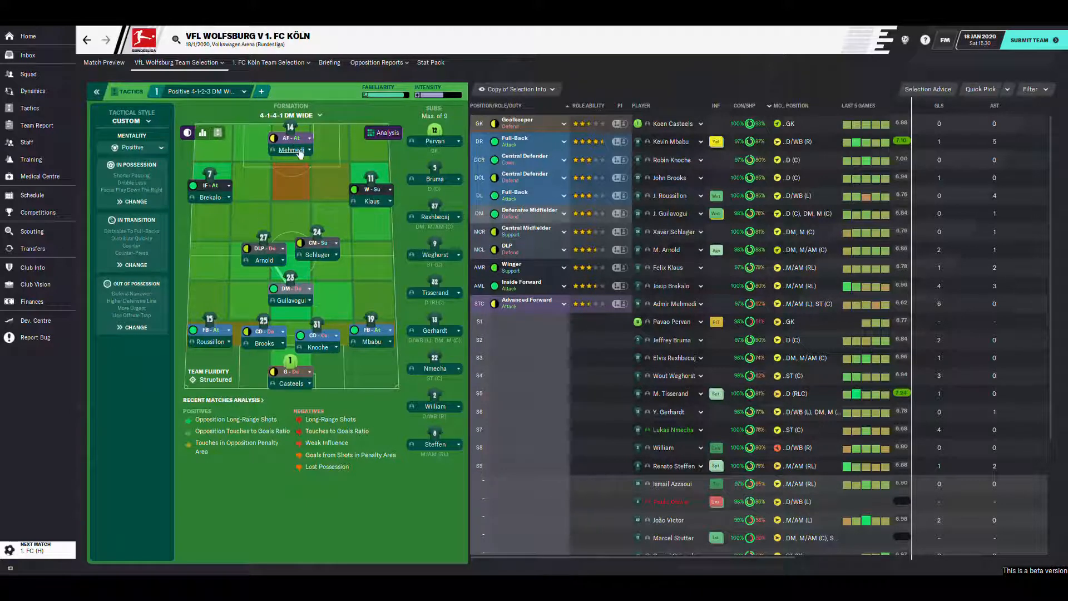
mouse_move(291, 149)
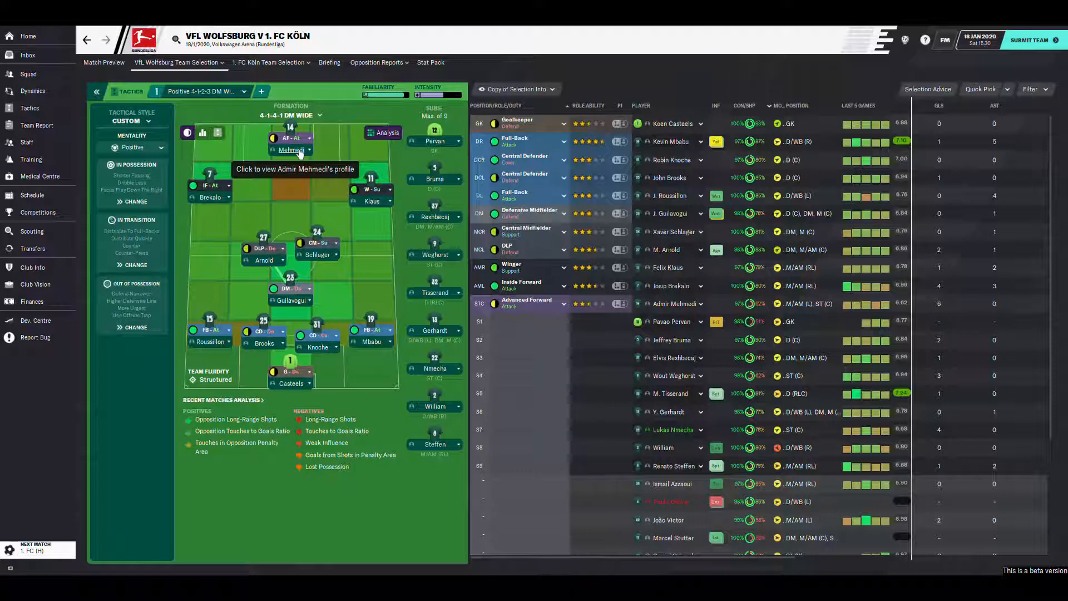
mouse_move(213, 203)
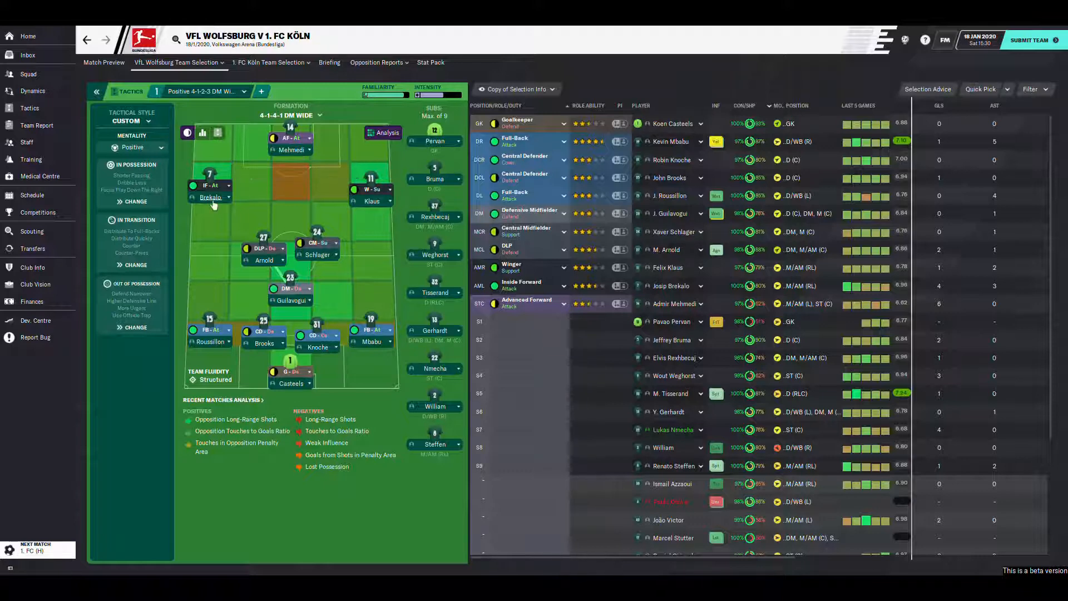
mouse_move(371, 194)
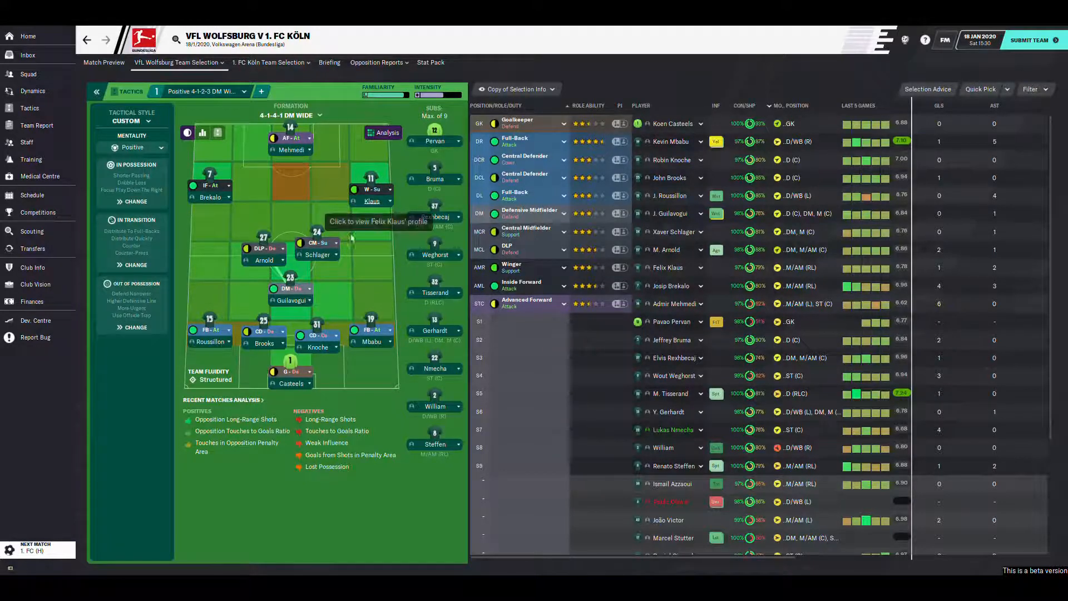
mouse_move(303, 303)
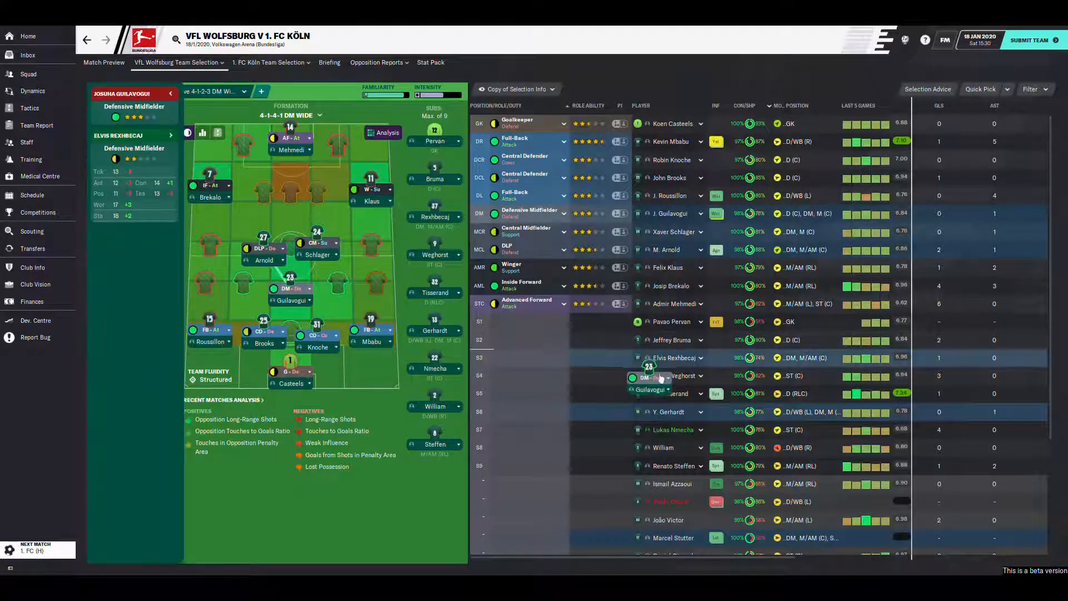
scroll("down", 3)
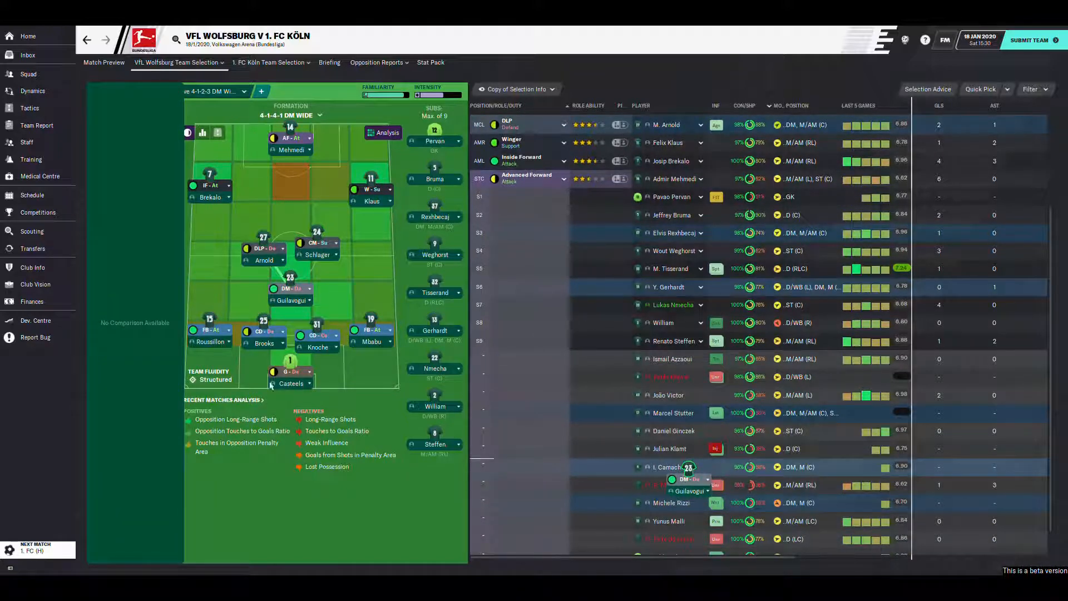
left_click(97, 91)
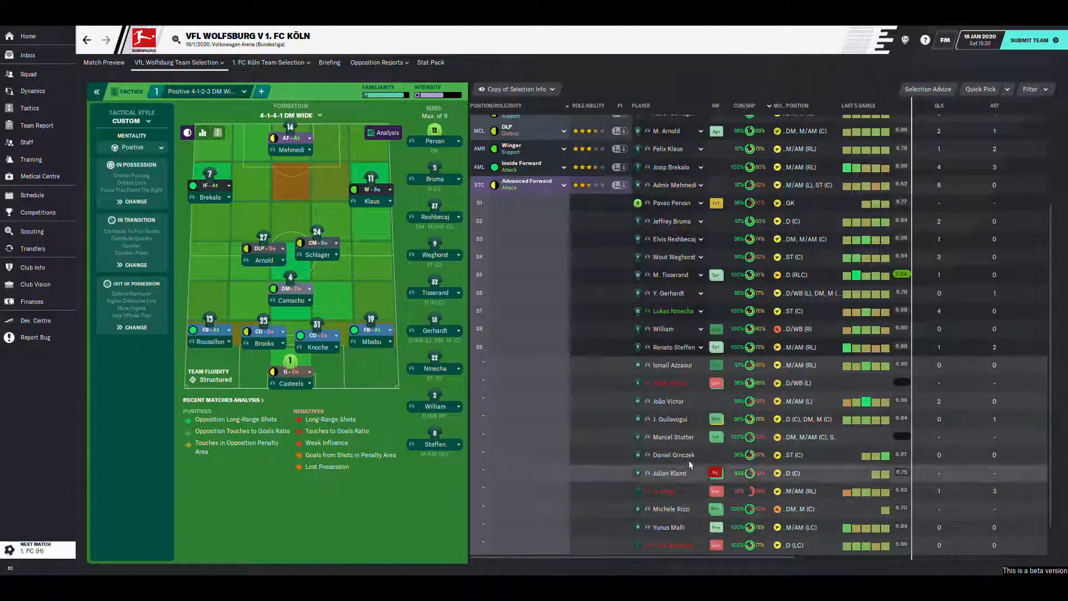
mouse_move(685, 419)
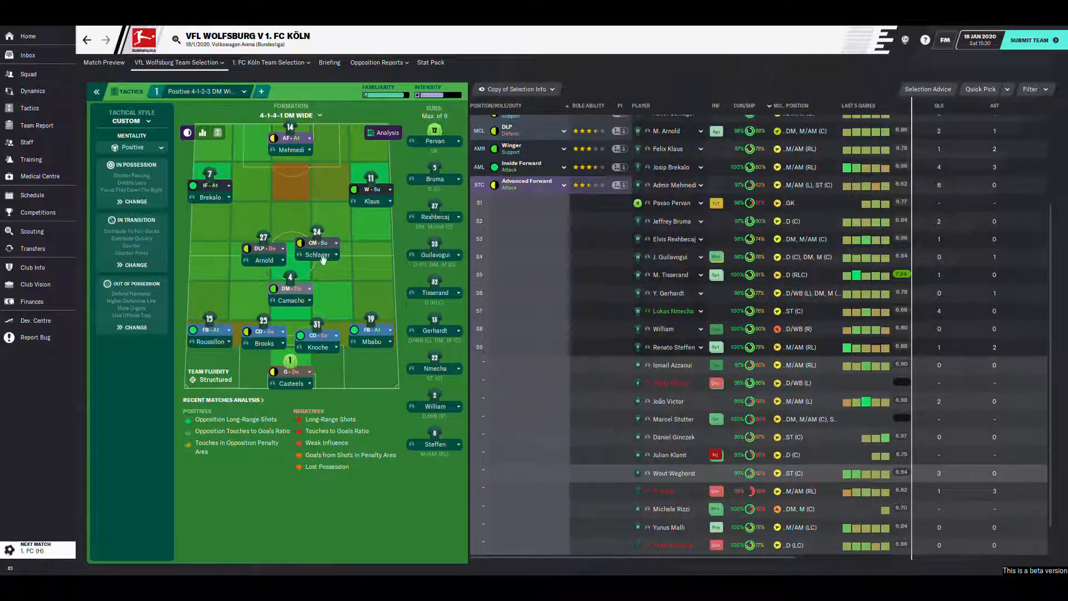
mouse_move(357, 264)
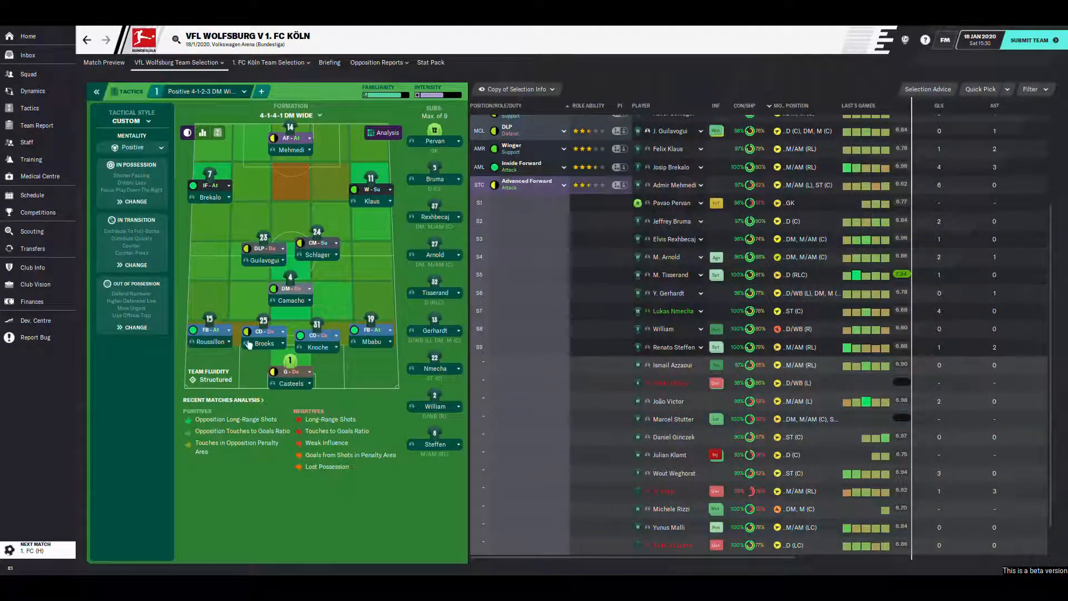
scroll("up", 3)
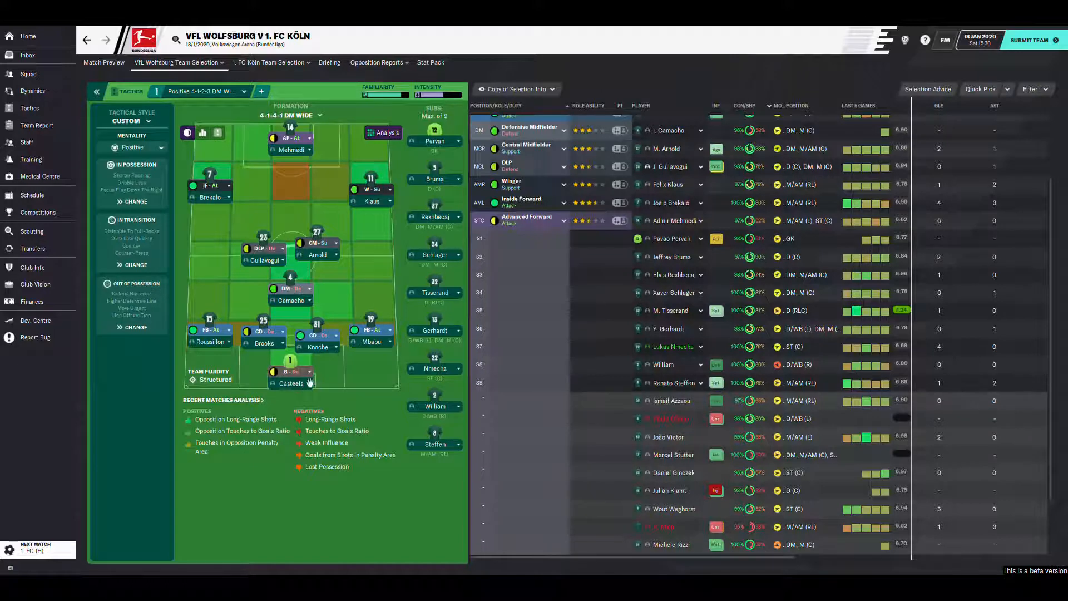
mouse_move(273, 247)
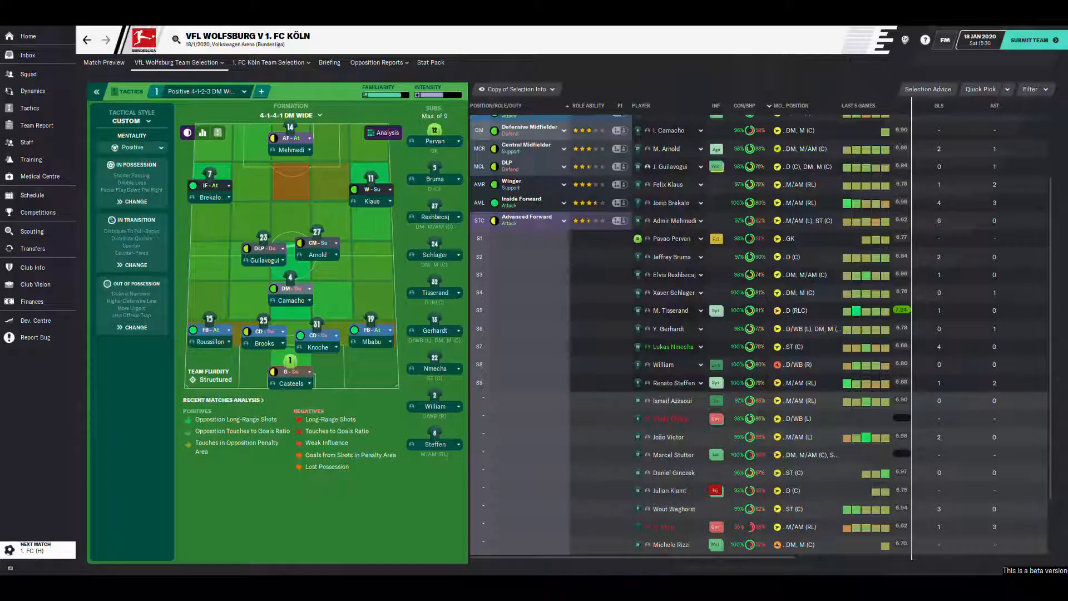
- Submit the lineup and proceed past the match preview into the dressing room
left_click(1032, 40)
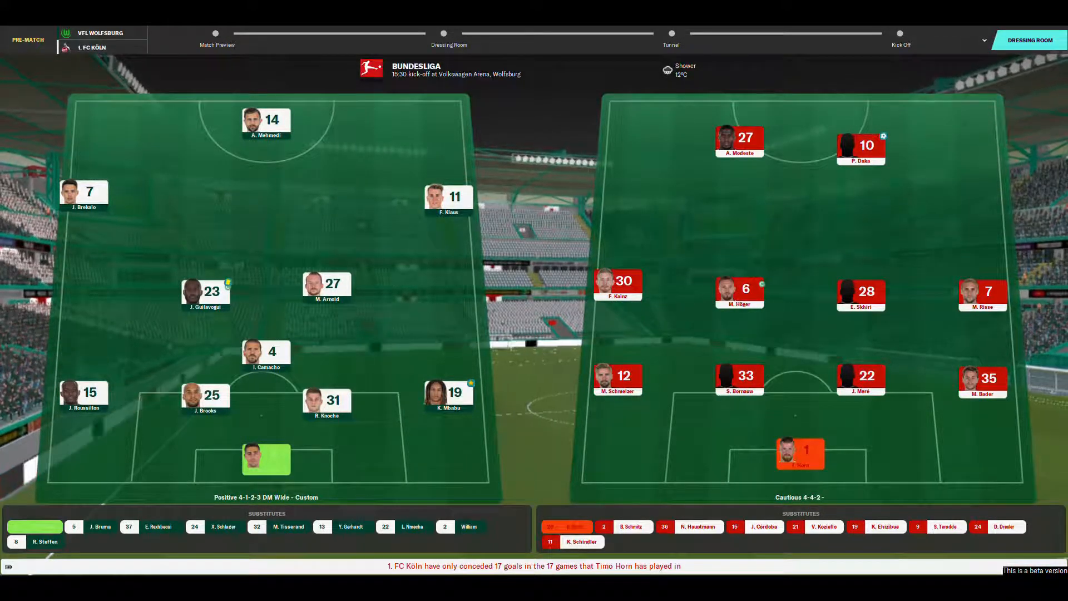
left_click(1030, 40)
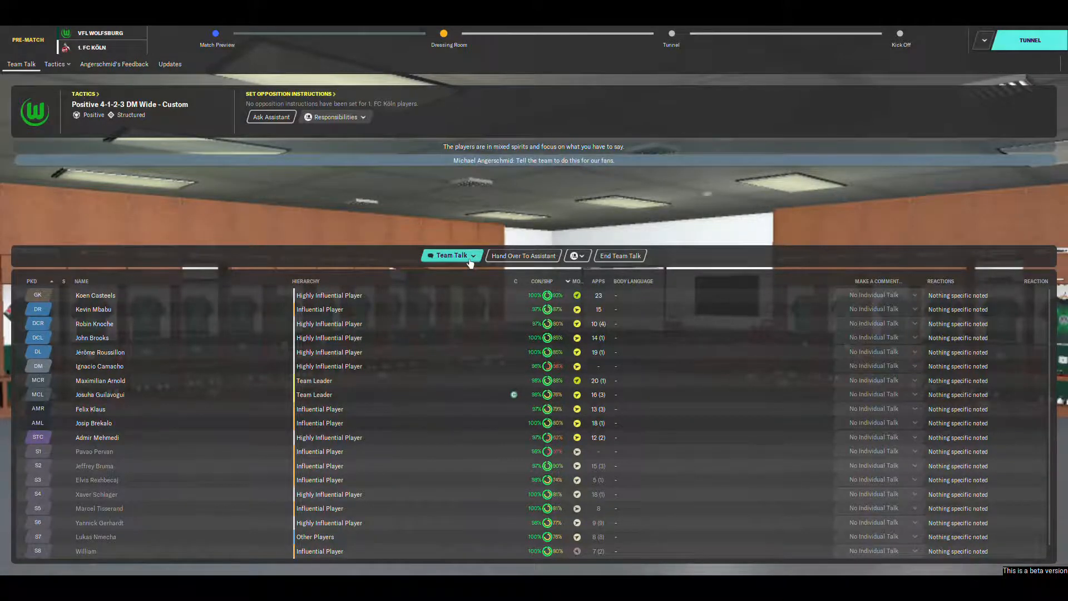
- Go through the tunnel from the dressing room to kick-off
left_click(452, 256)
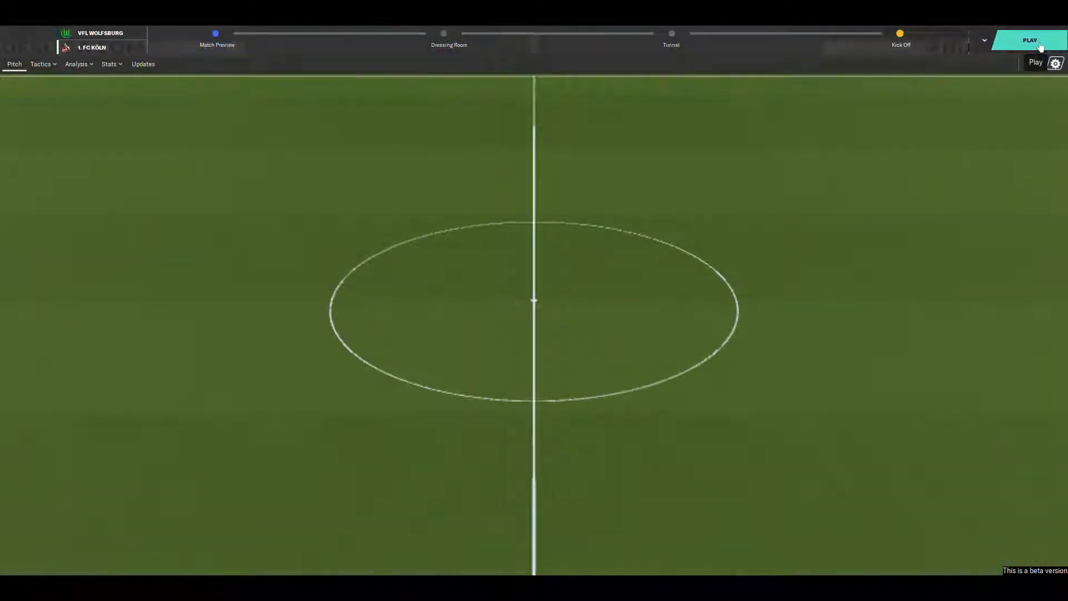
- Kick off the Wolfsburg v Köln match and pause it after four minutes
left_click(1029, 40)
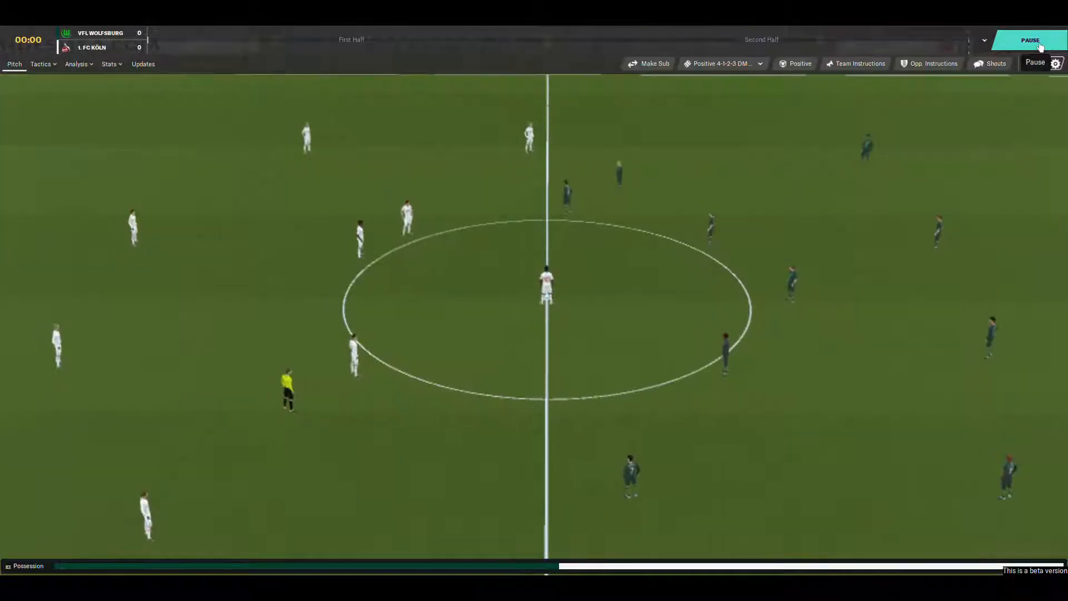
left_click(1030, 40)
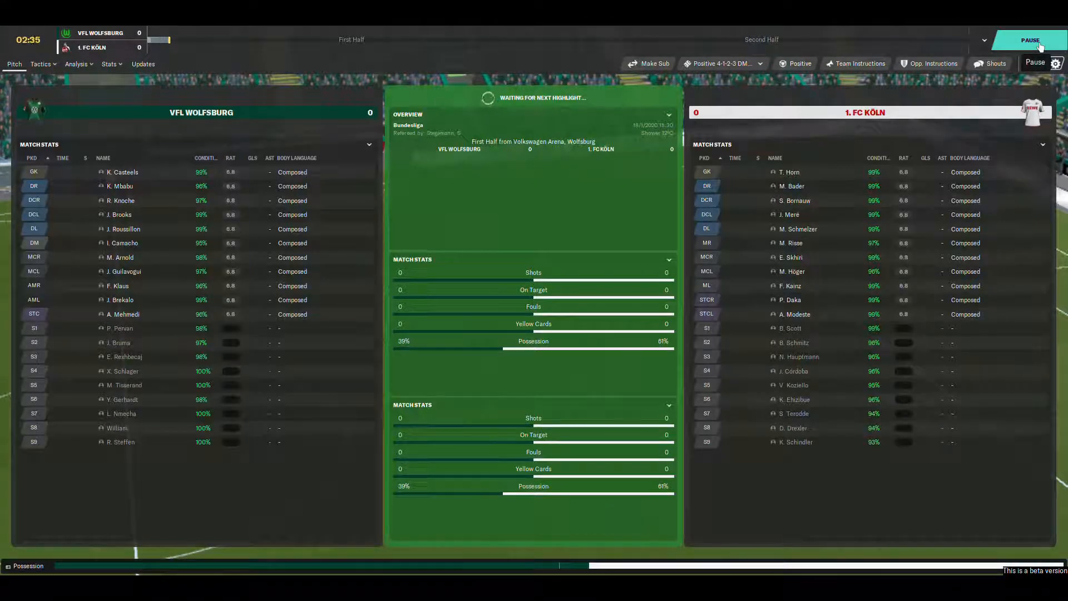
left_click(1028, 40)
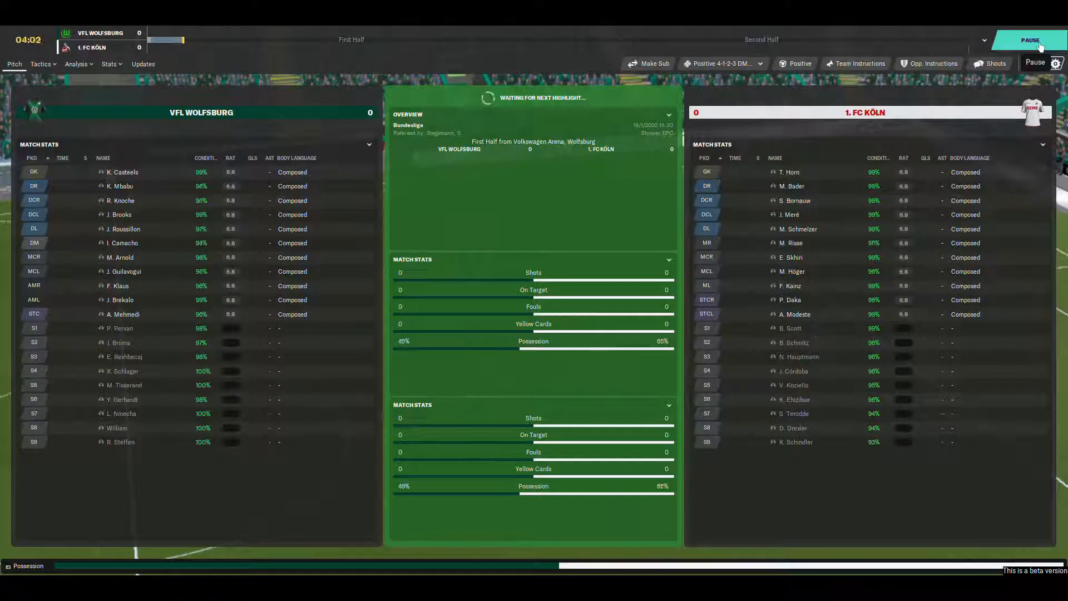
mouse_move(705, 236)
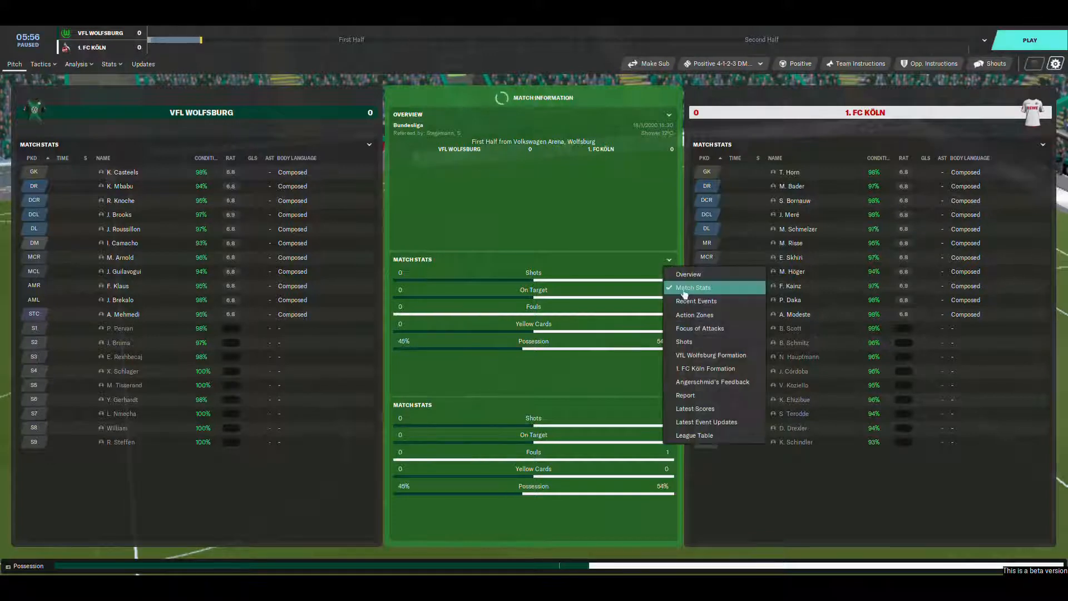
mouse_move(676, 412)
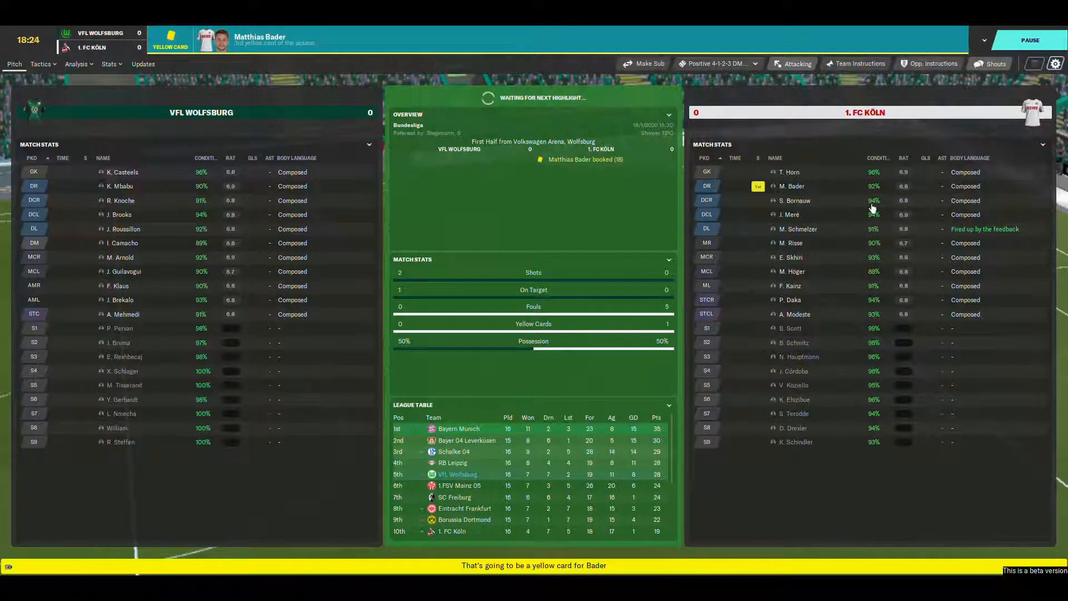
- Give the team a touchline shout from the Shouts list
left_click(992, 64)
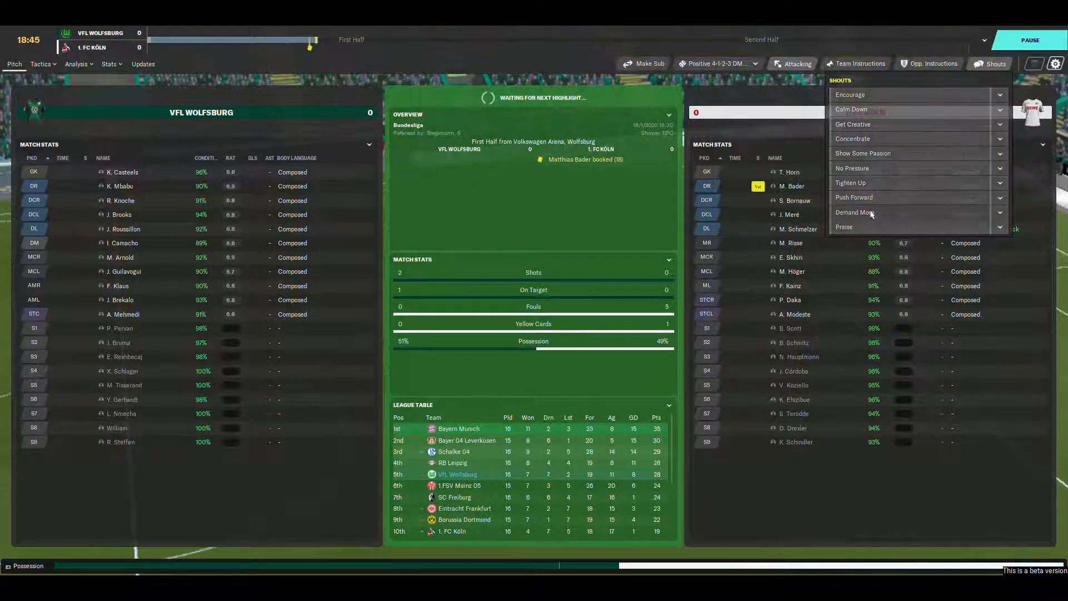
left_click(848, 227)
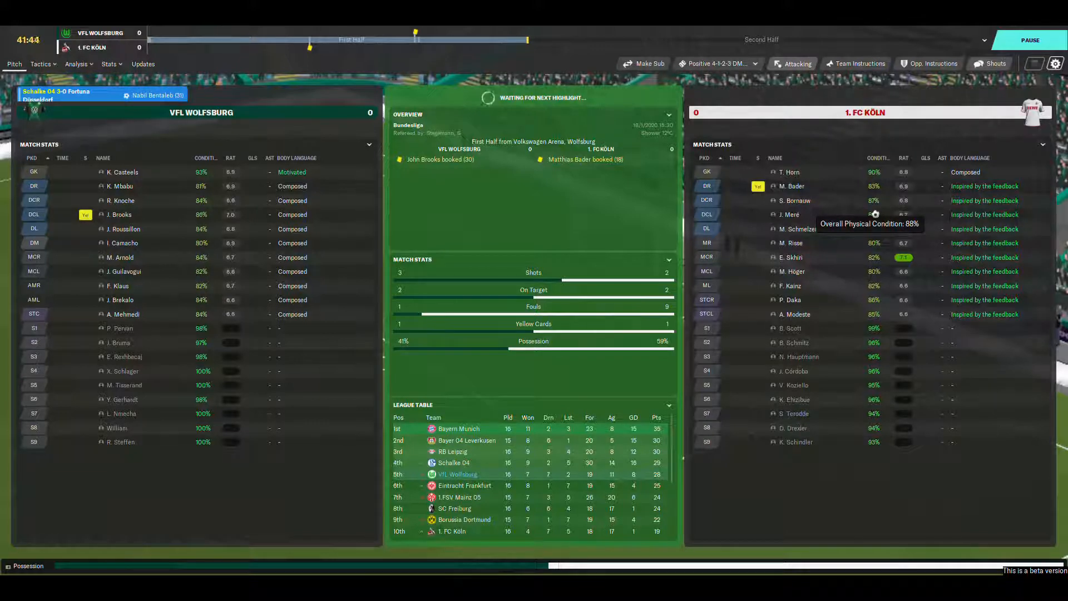
mouse_move(868, 194)
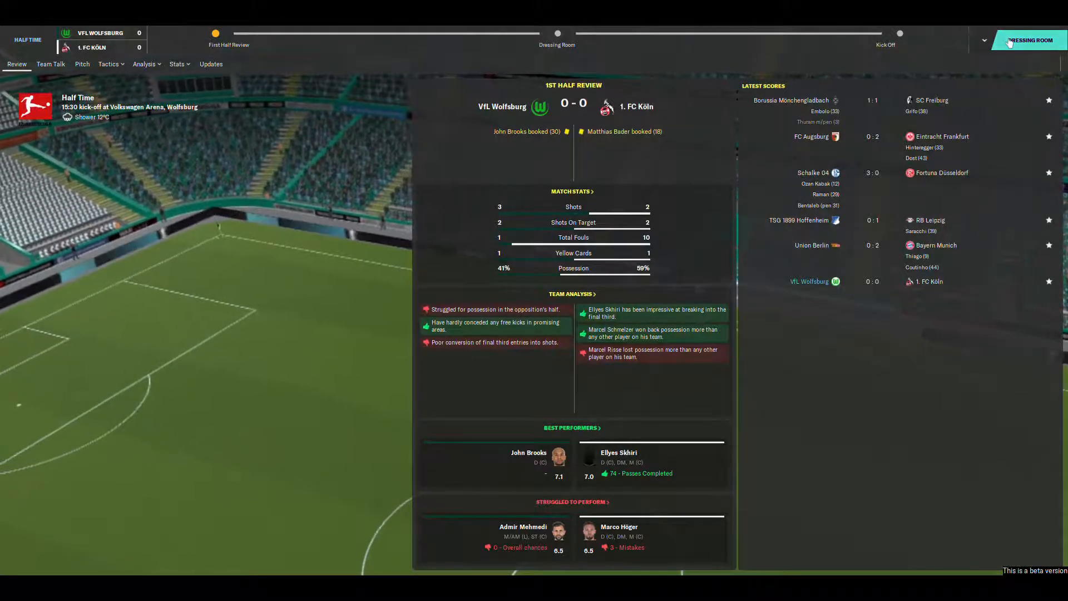
- Tell all players to keep playing the same way at half time, then start the second half
left_click(50, 64)
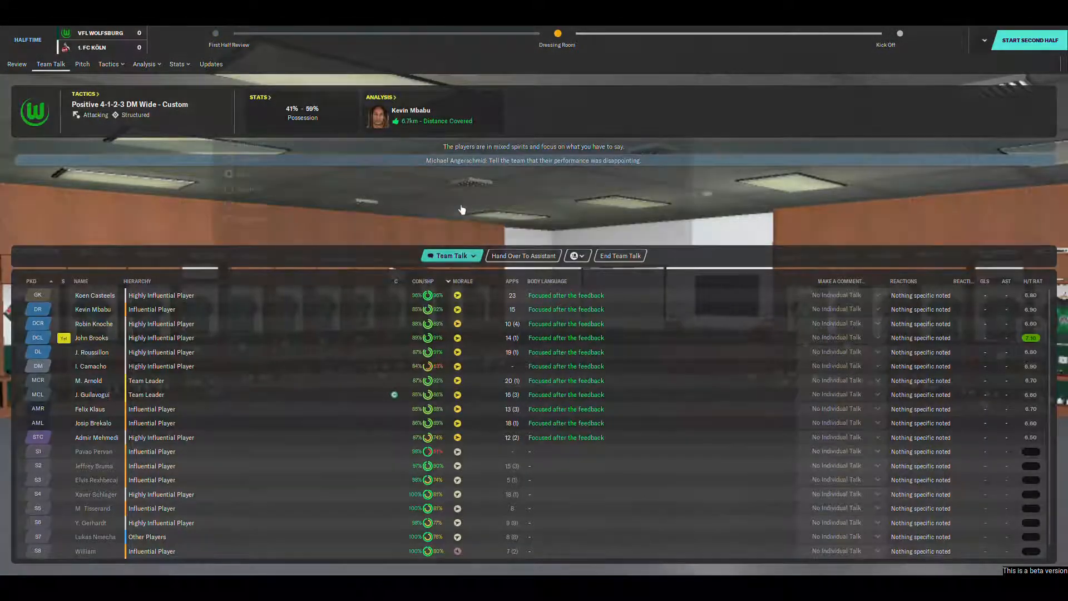
left_click(449, 255)
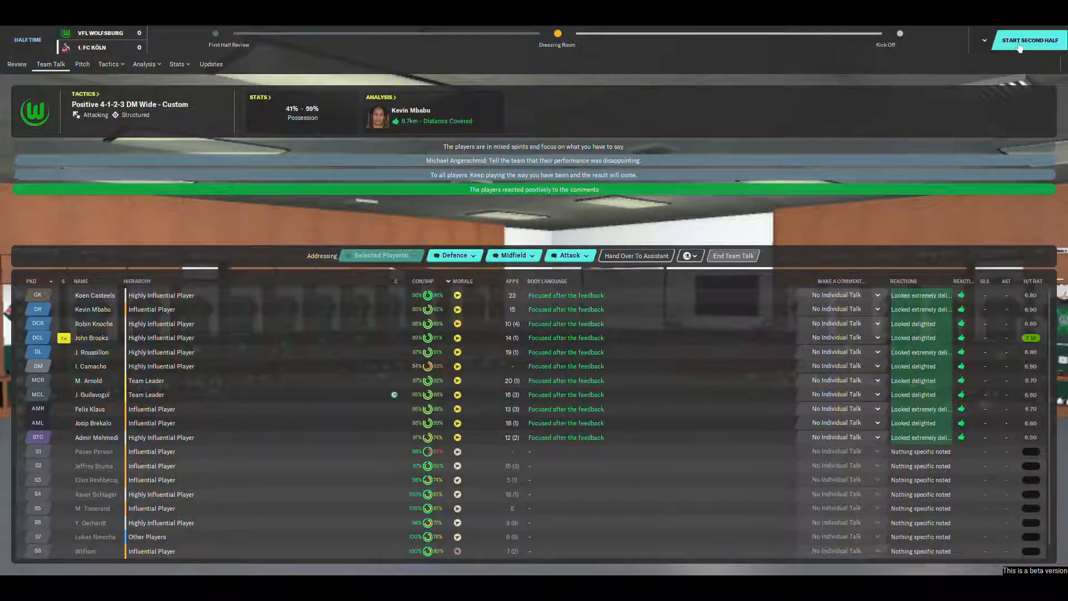
left_click(1030, 40)
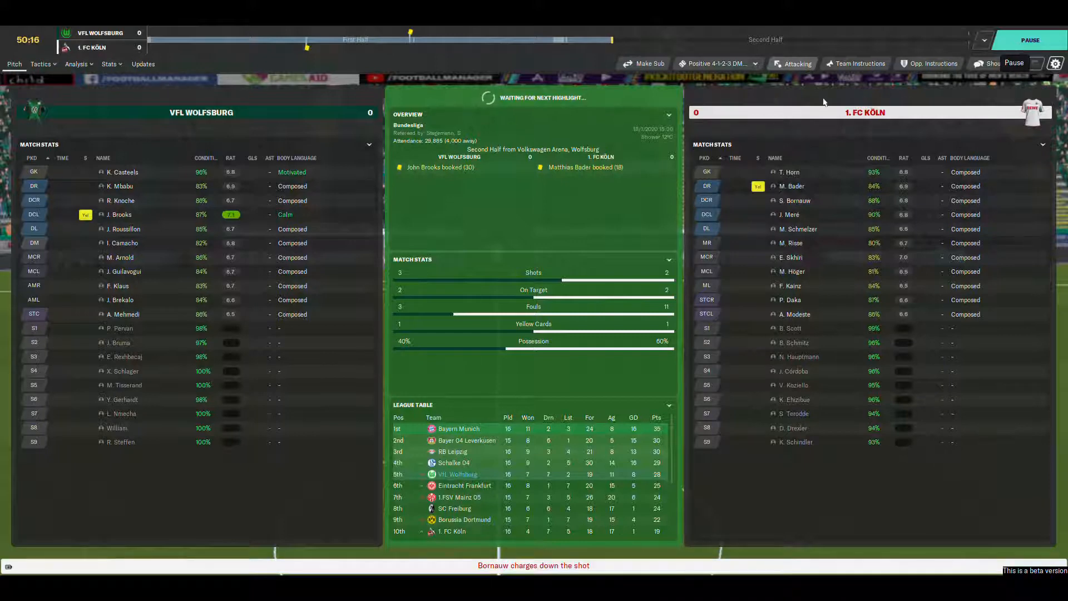
- Let the goalless match run to about 64 minutes with match stats and league table showing
left_click(989, 63)
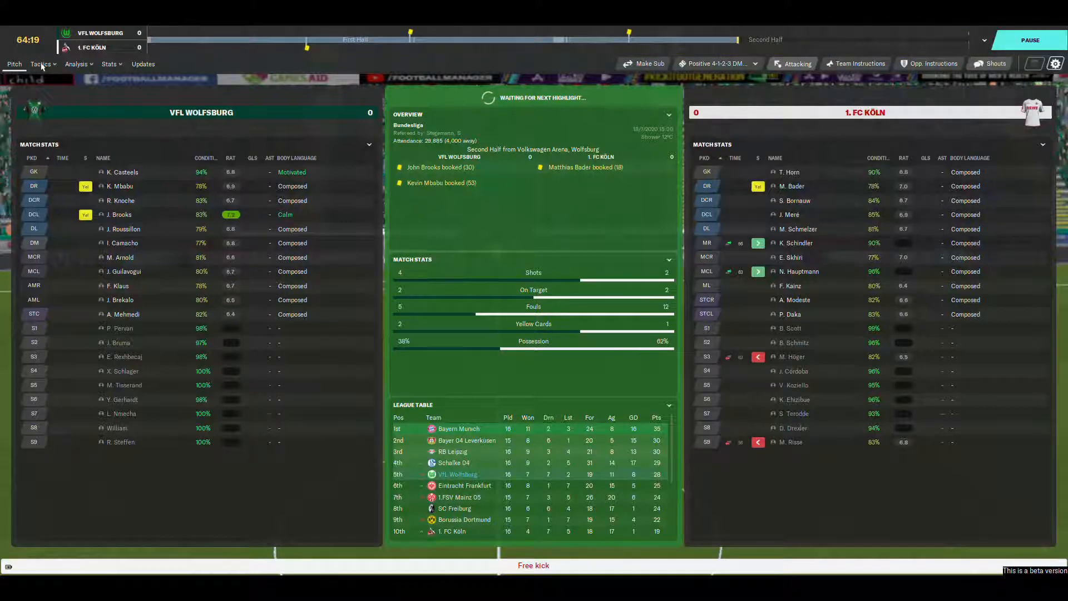
- Switch Wolfsburg's mentality from Positive to Attacking and confirm the tactical changes
left_click(39, 64)
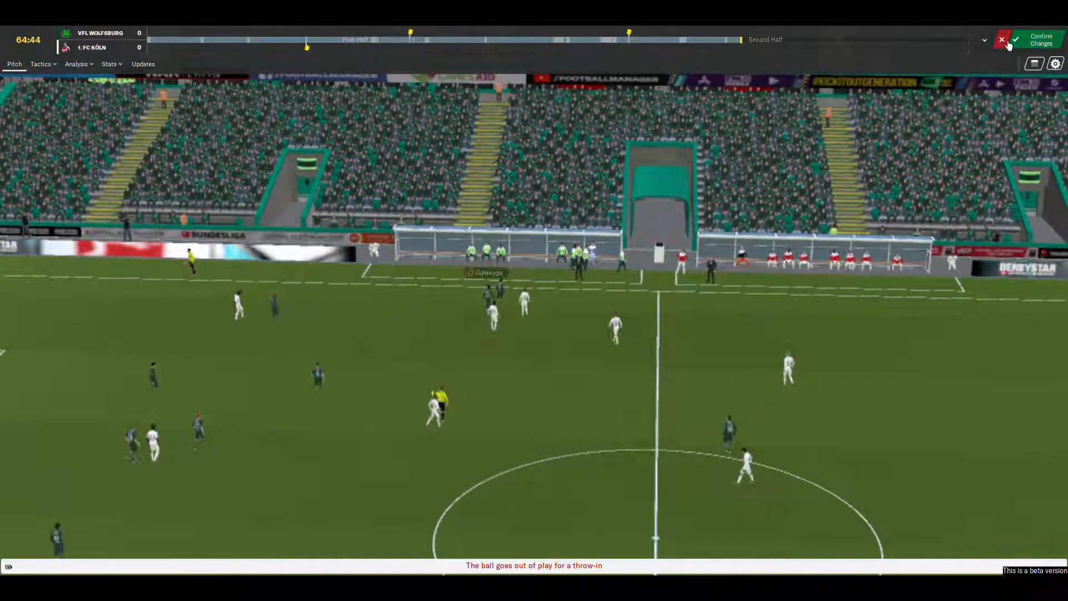
left_click(1041, 40)
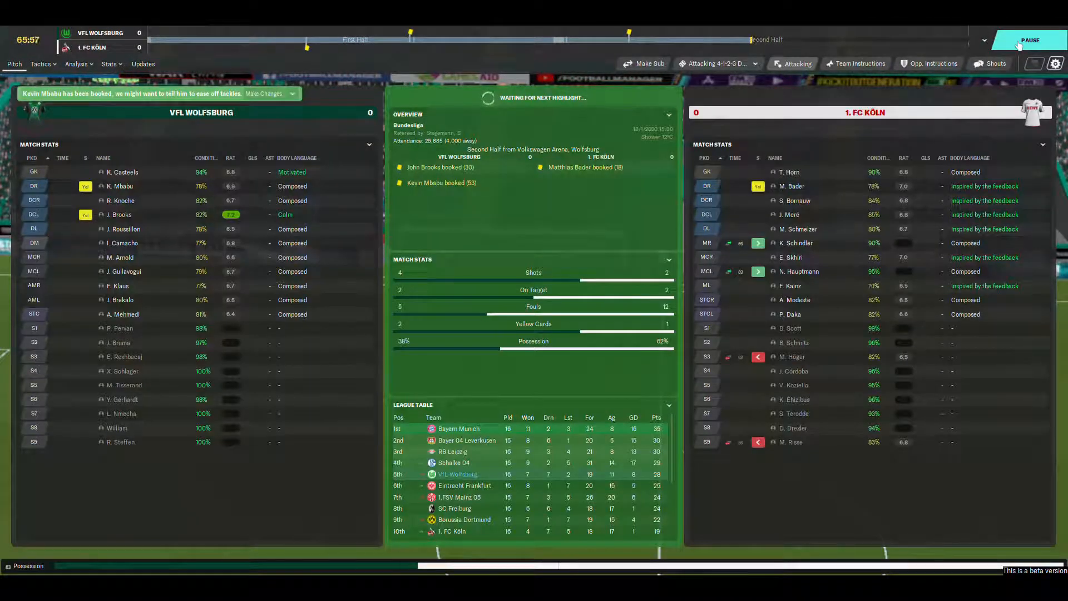
mouse_move(989, 63)
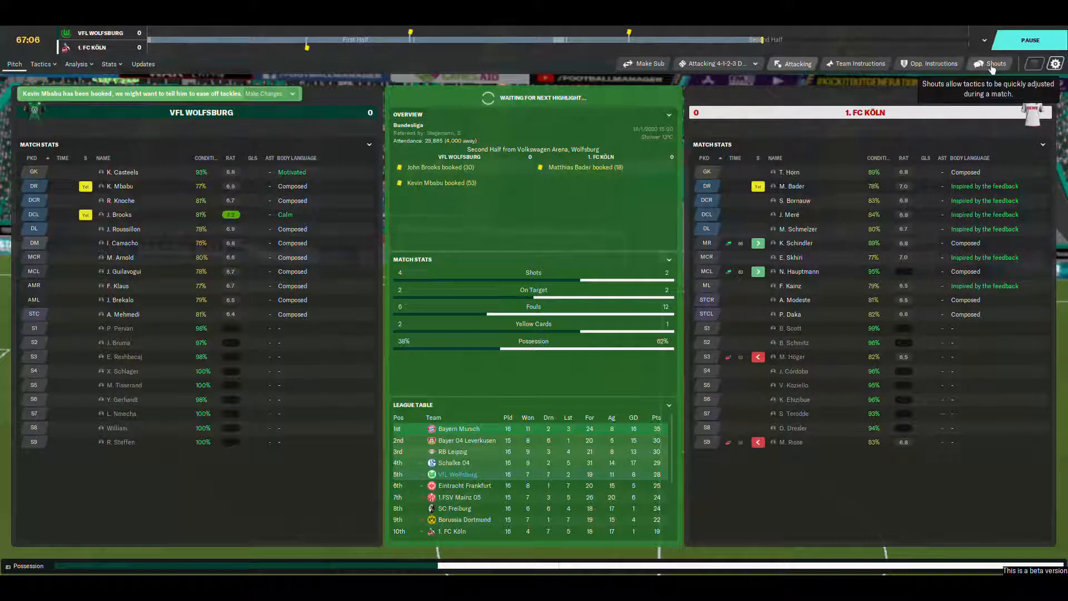
- Open the touchline shouts and let the match play on to about 78 minutes
left_click(995, 64)
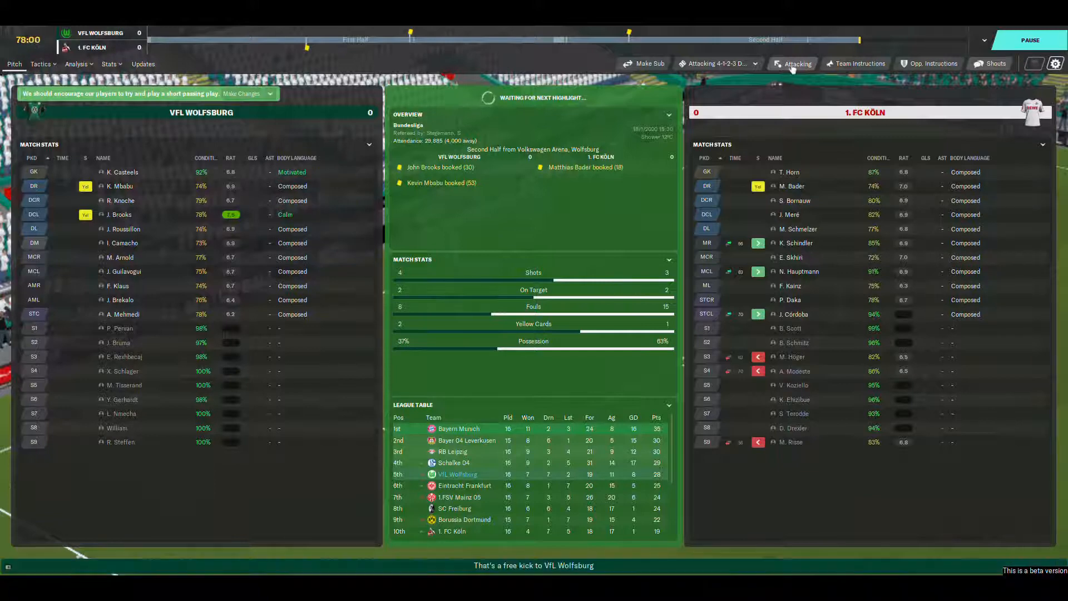
- Set Wolfsburg's team mentality to Very Attacking from the match toolbar
left_click(796, 63)
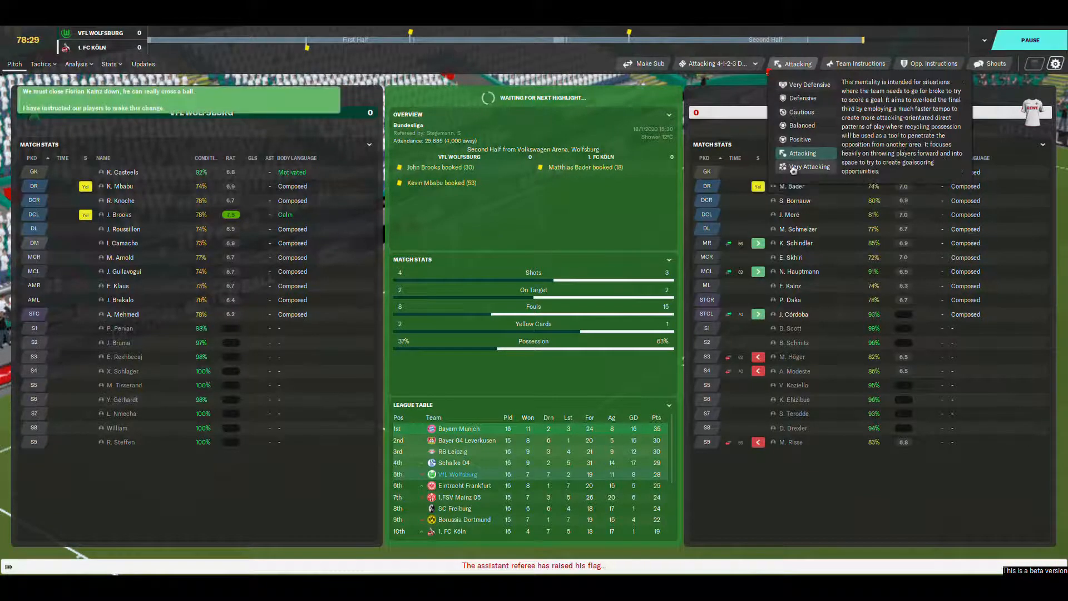
left_click(810, 167)
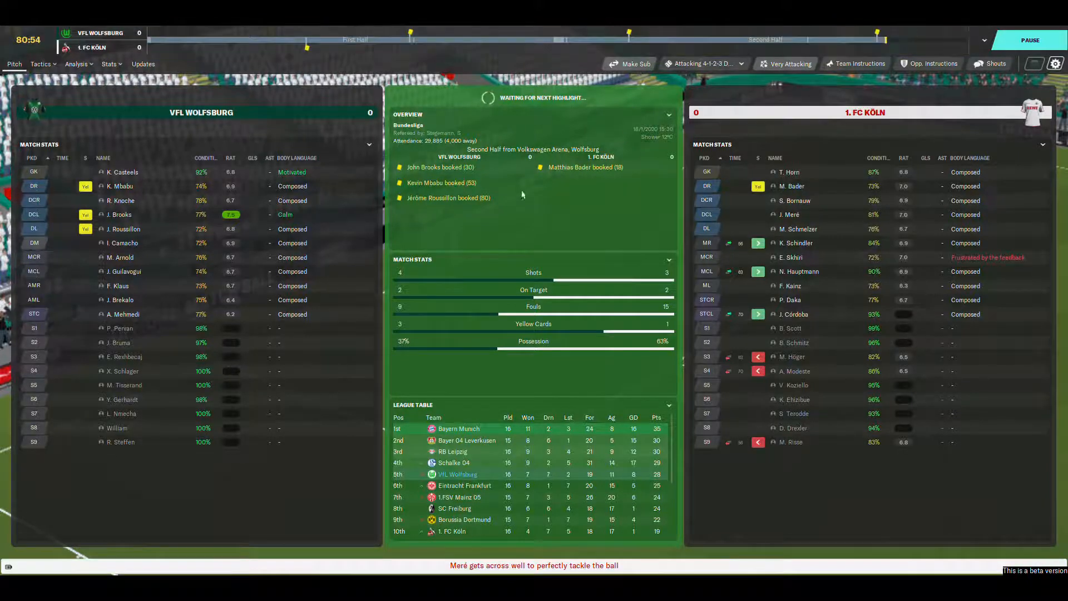
- Substitute Nmecha for Mehmedi and Schlager for Arnold, and confirm both changes
left_click(628, 64)
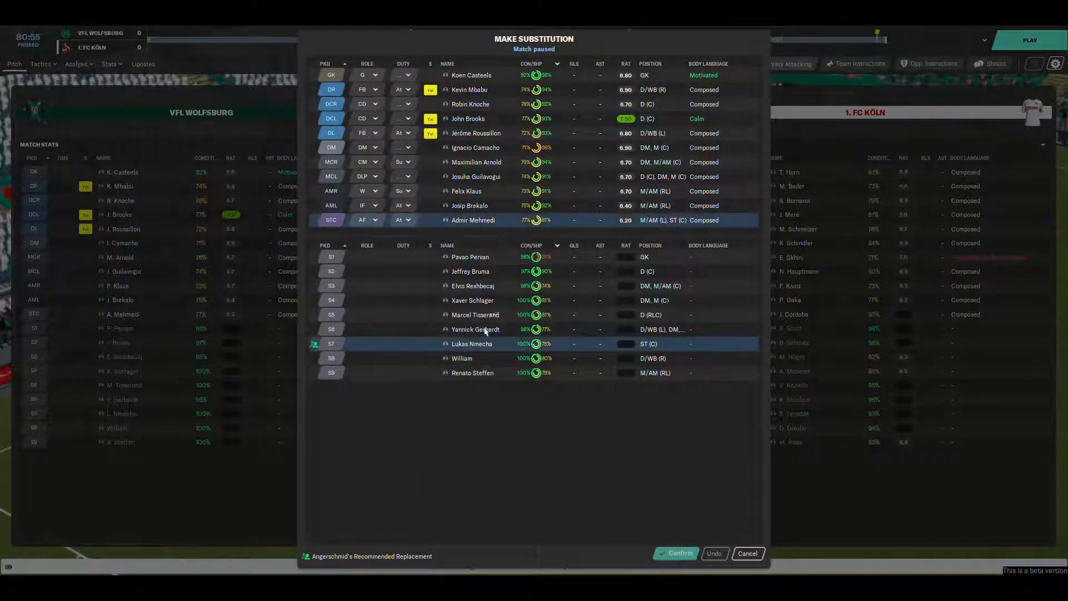
left_click(470, 344)
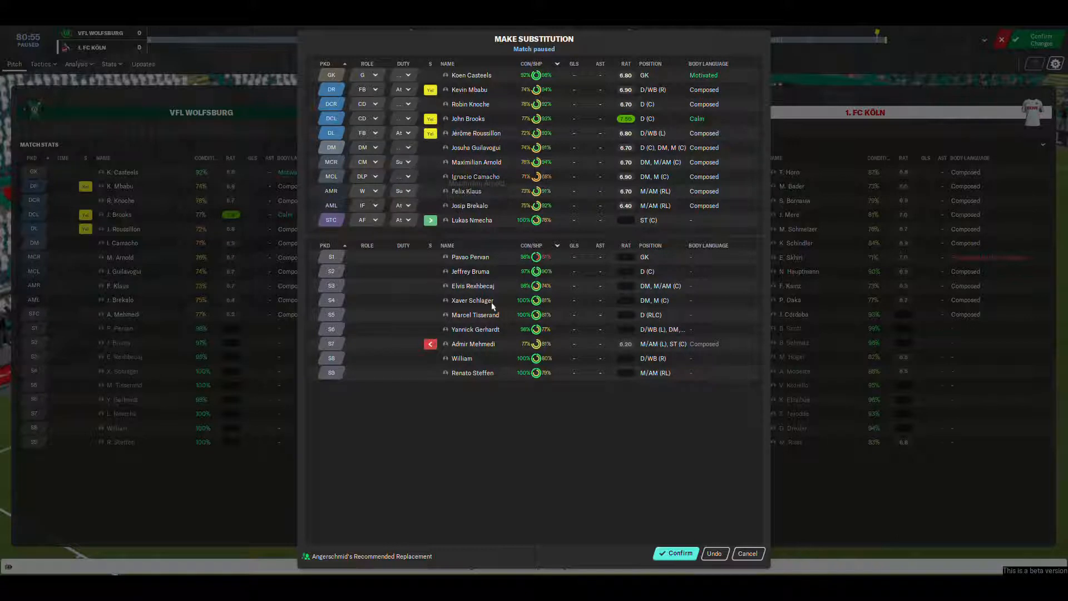
left_click(472, 299)
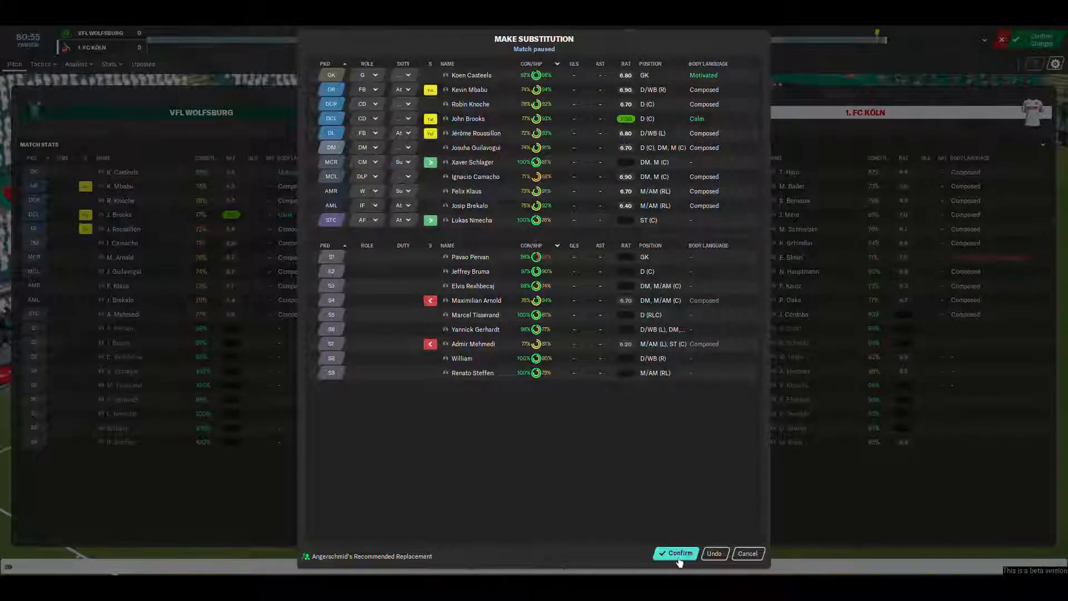
left_click(676, 552)
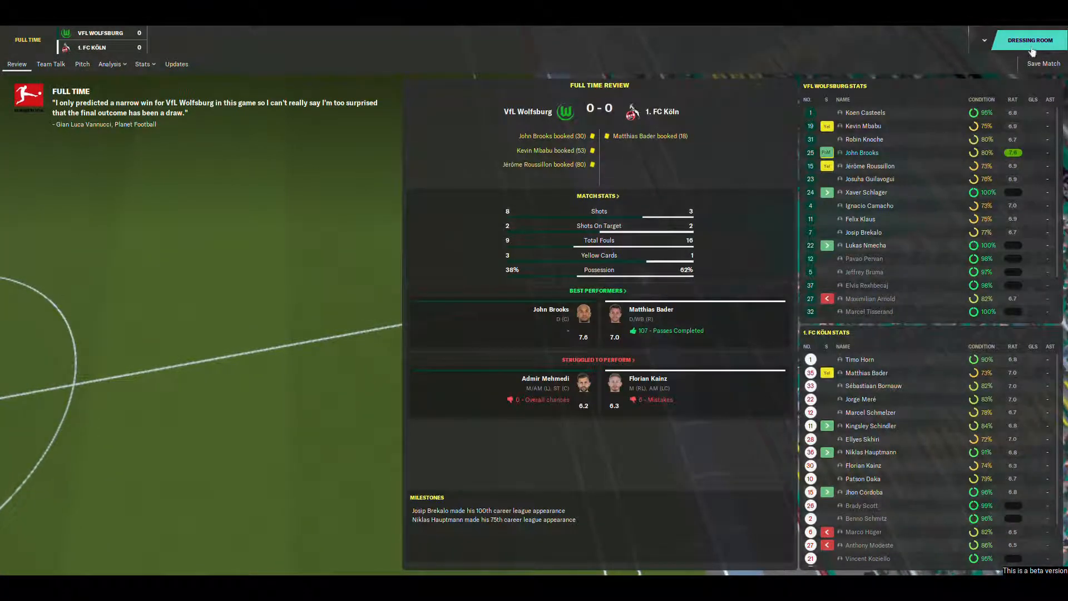
- Go to the dressing room and start the post-match team talk
left_click(51, 63)
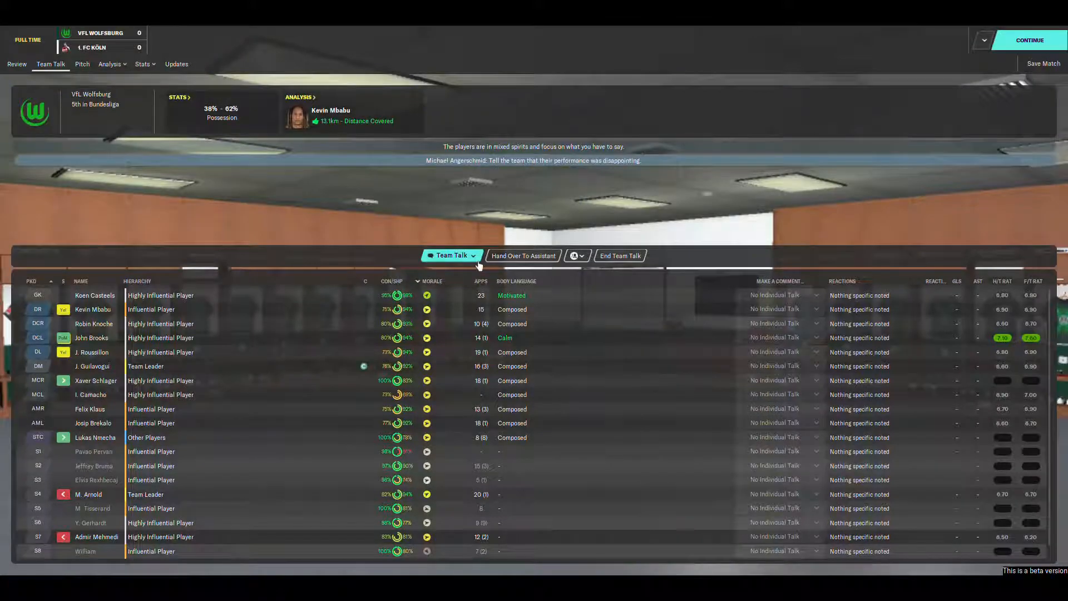
left_click(451, 255)
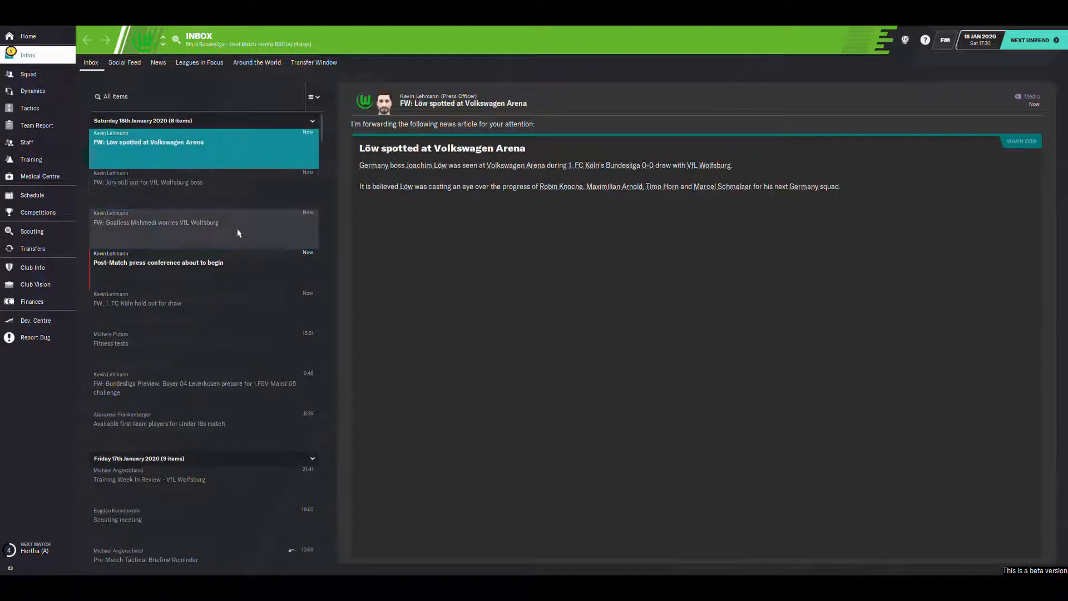
mouse_move(219, 179)
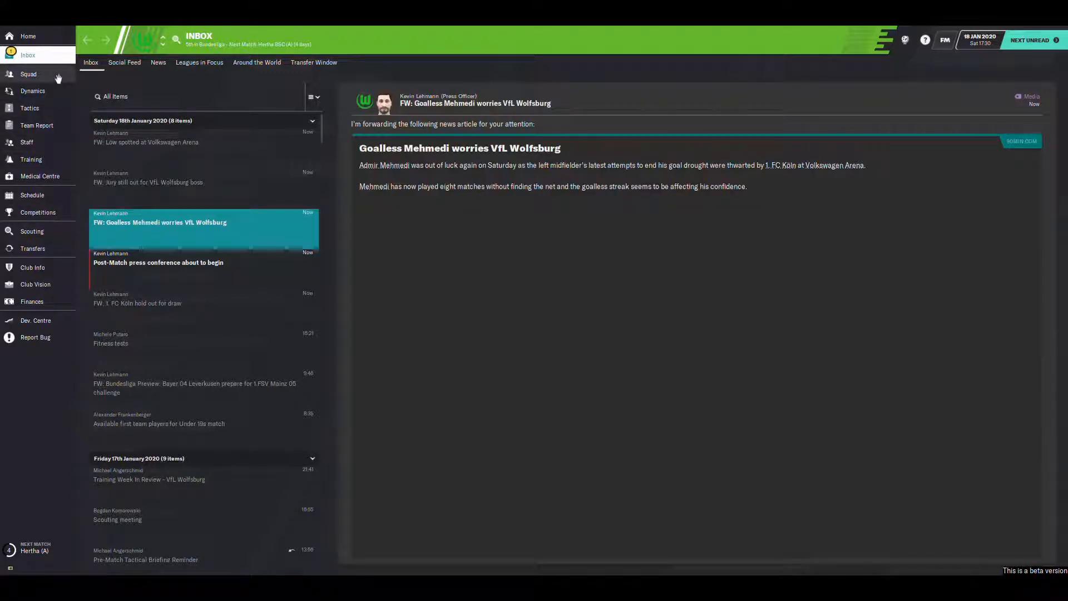
- Select Ginczek and Weghorst in the squad list and set them as transfer-listed
left_click(28, 73)
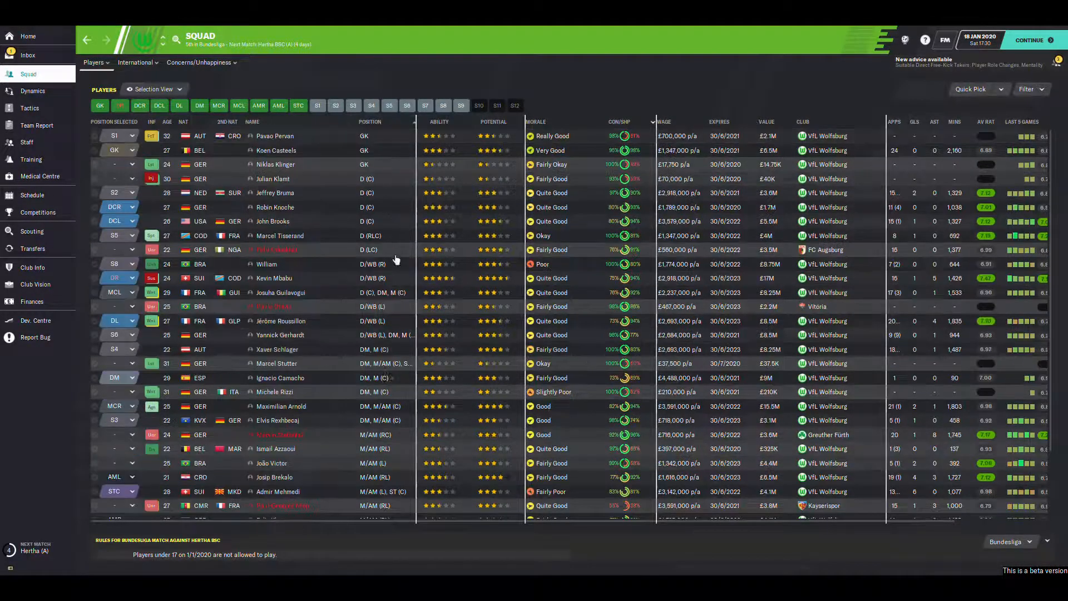
scroll("down", 3)
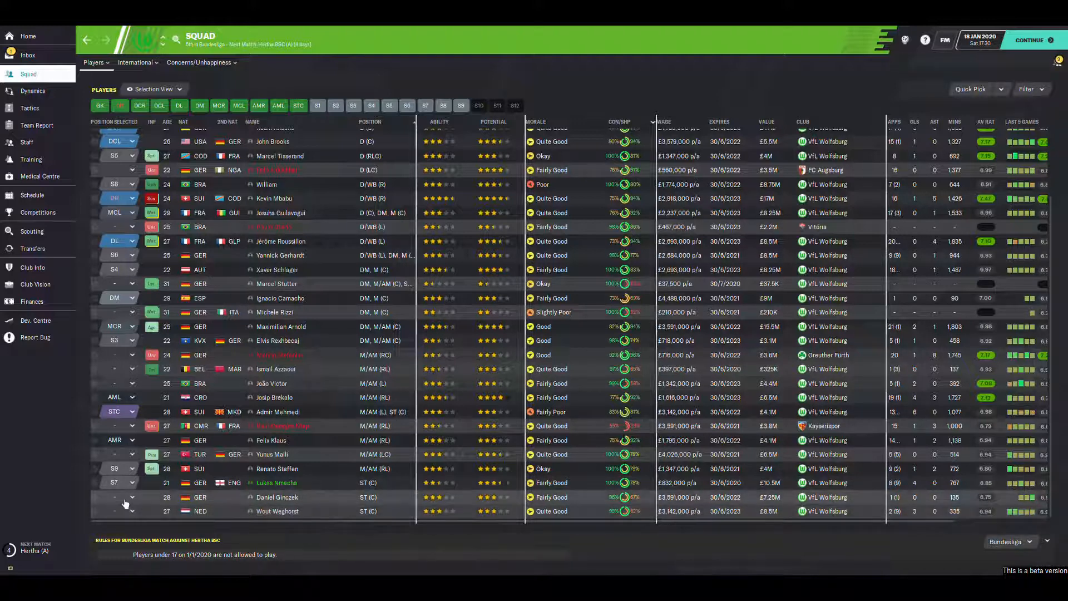
left_click(273, 504)
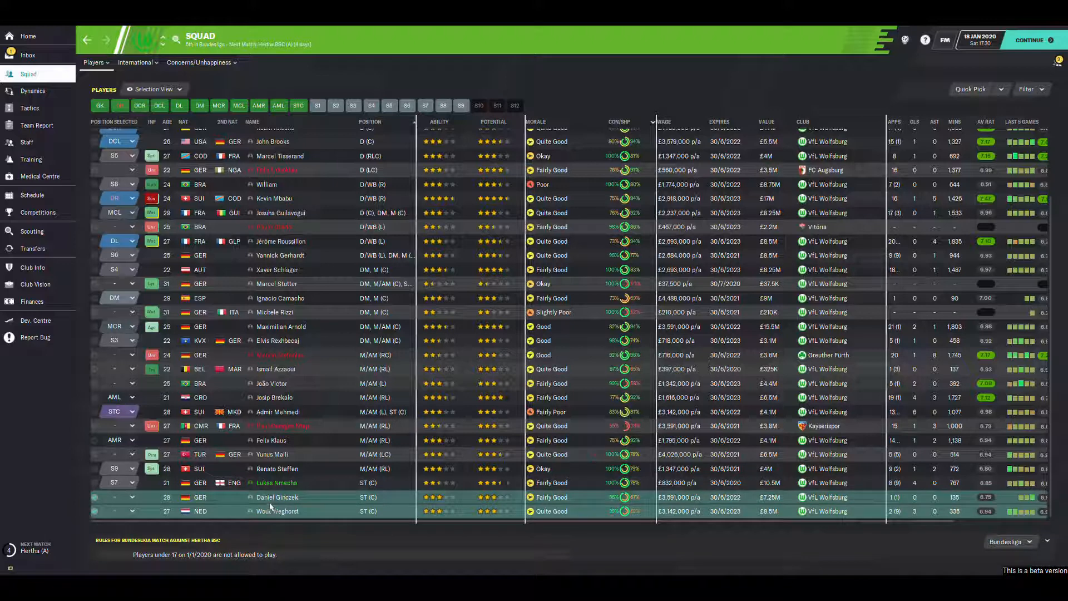
mouse_move(276, 497)
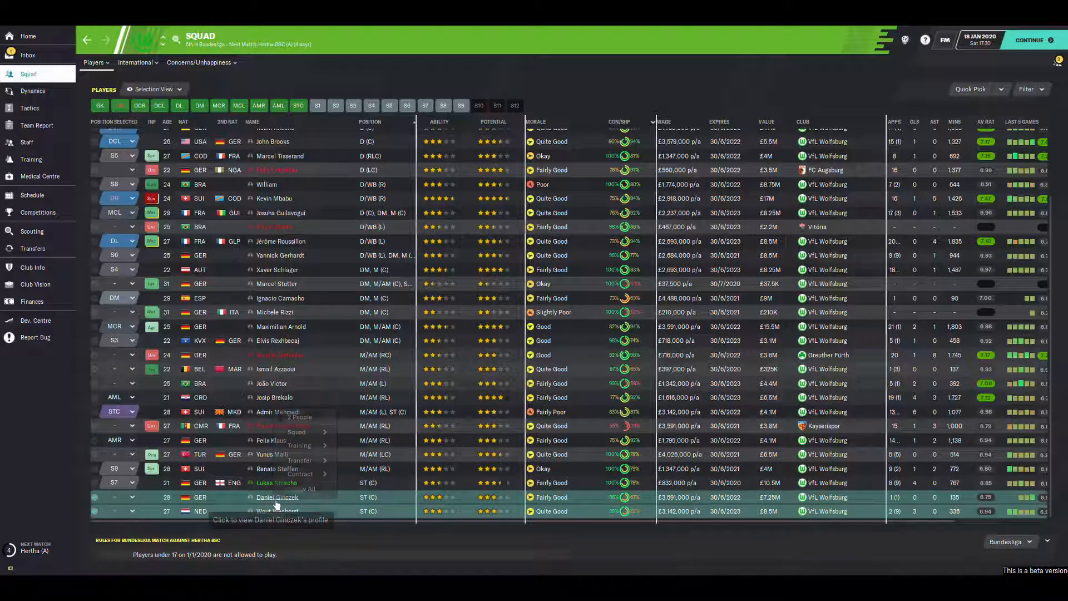
left_click(299, 460)
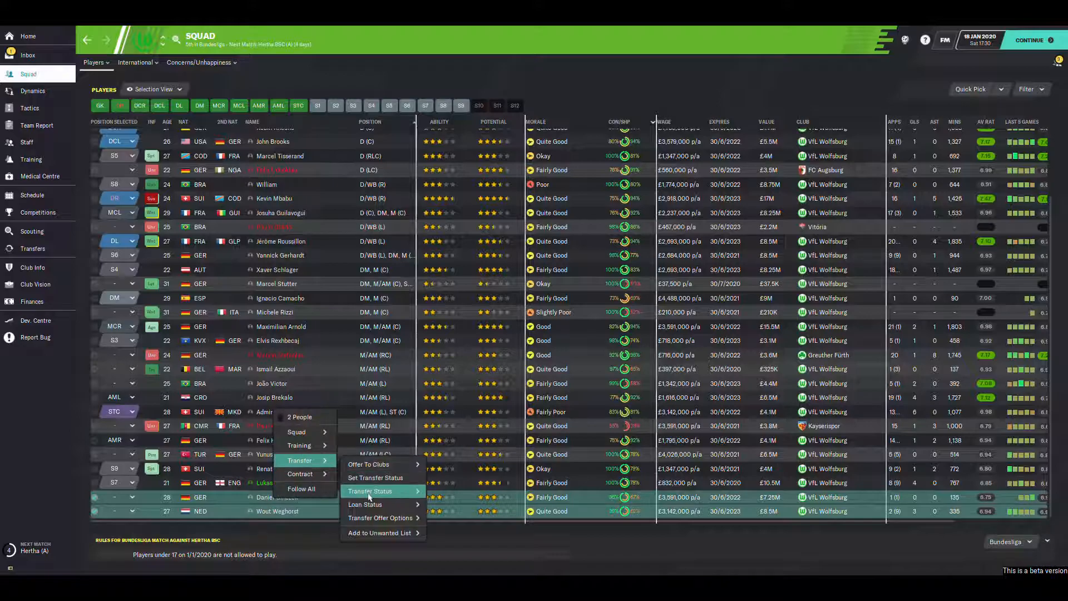
left_click(376, 477)
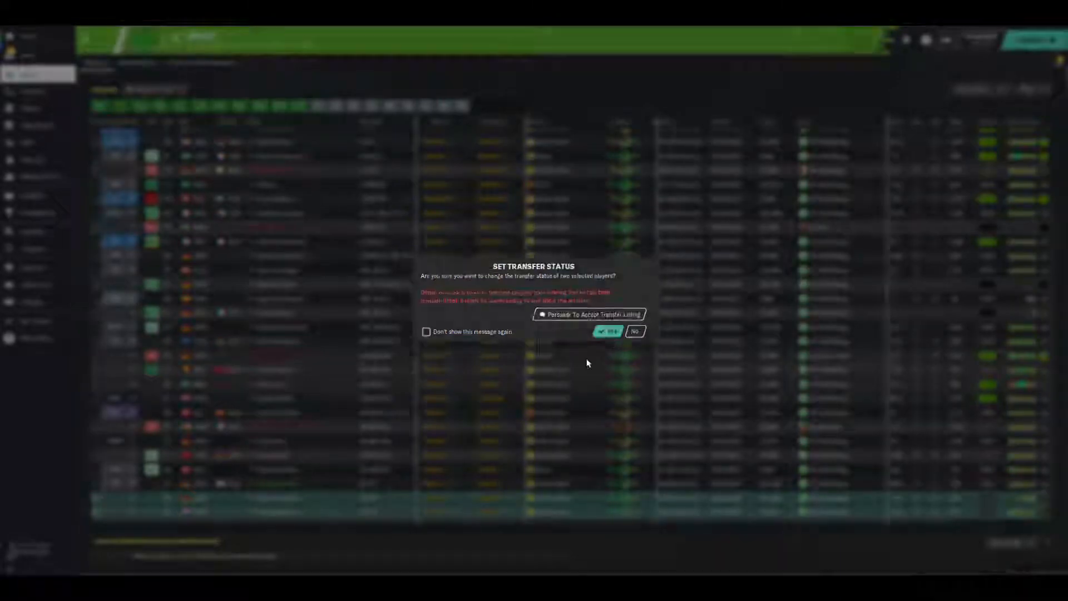
left_click(633, 331)
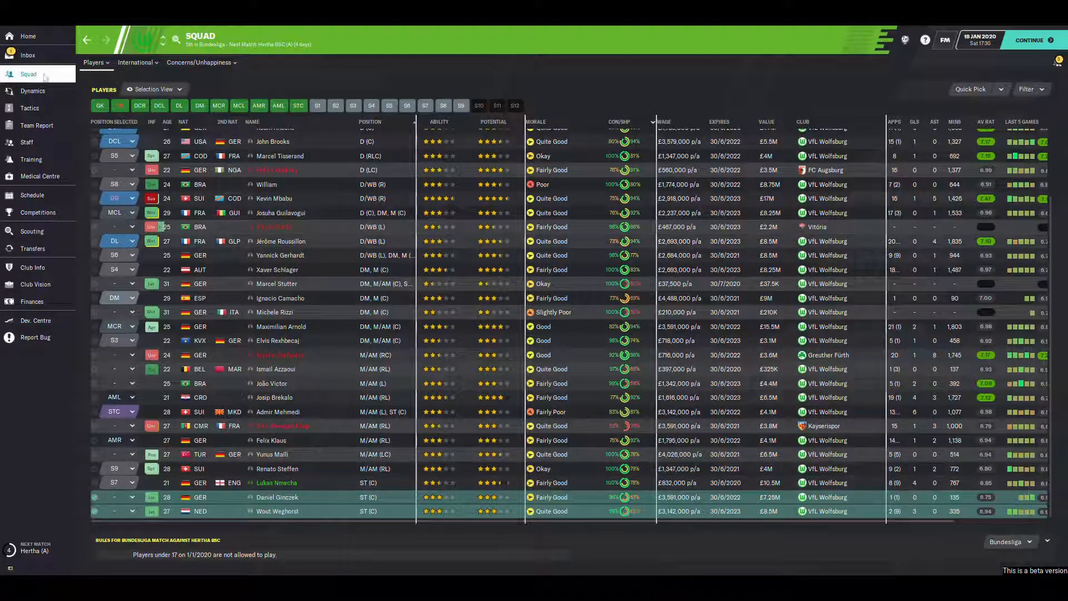
- Go back to the inbox showing the post-match press conference notice
left_click(28, 55)
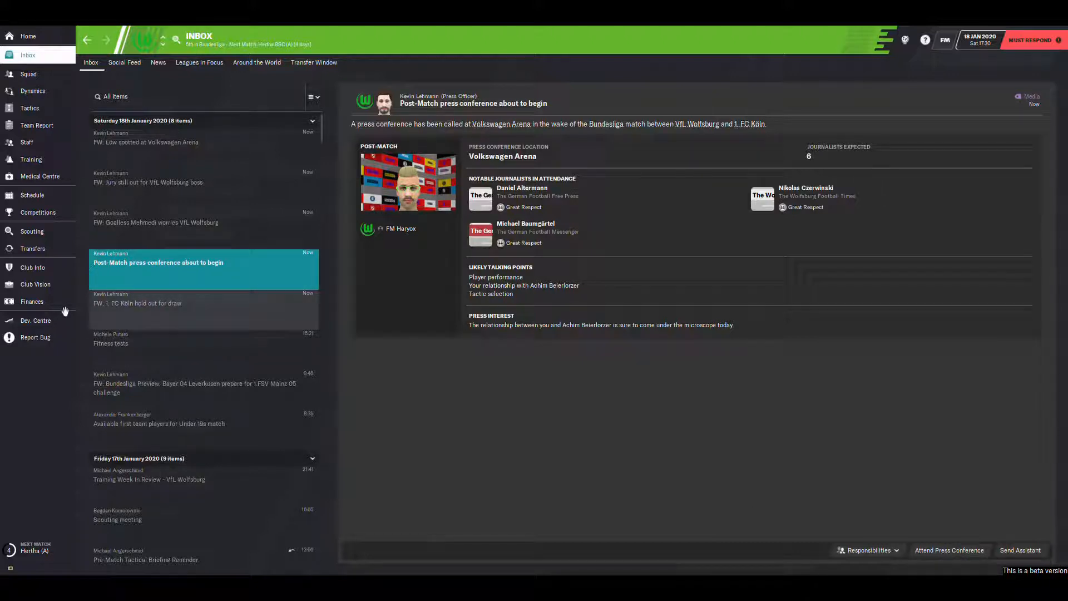
mouse_move(65, 274)
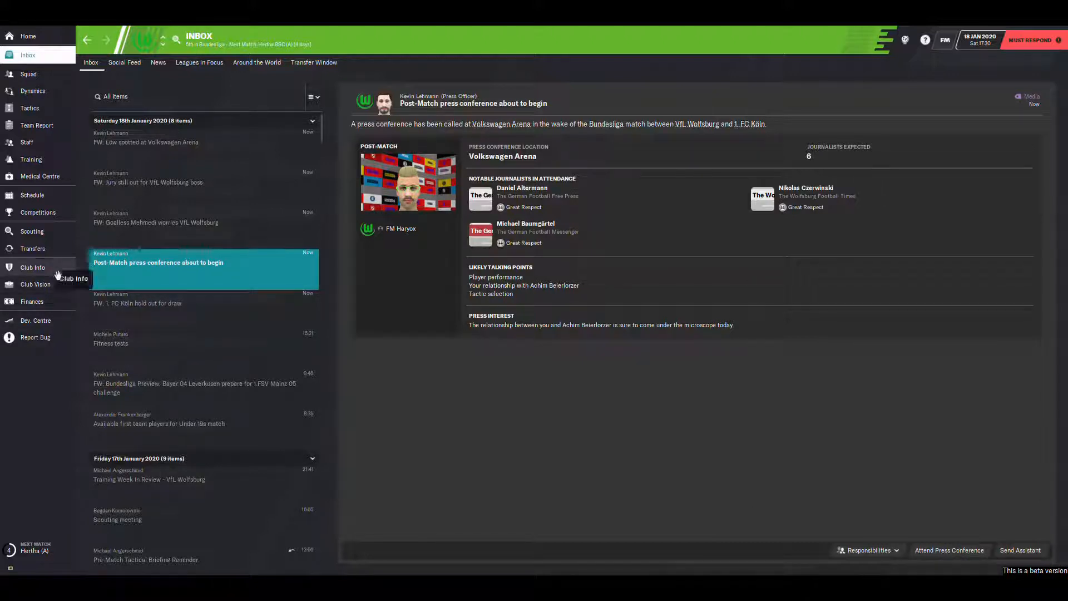
mouse_move(828, 412)
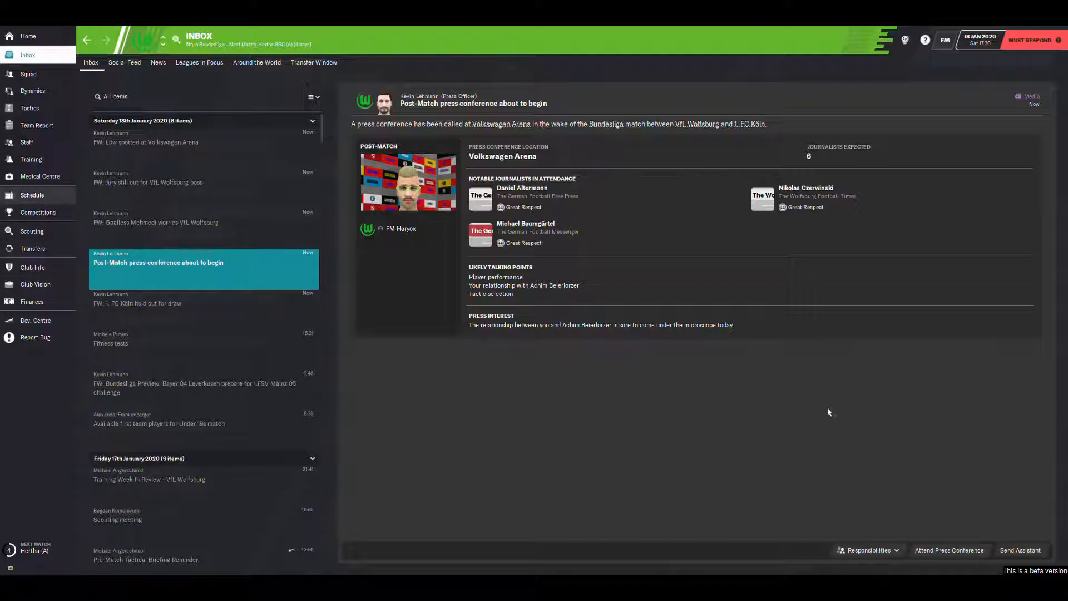
- Open the schedule and view the Europa League 1st Knockout Round draw against Getafe
left_click(32, 195)
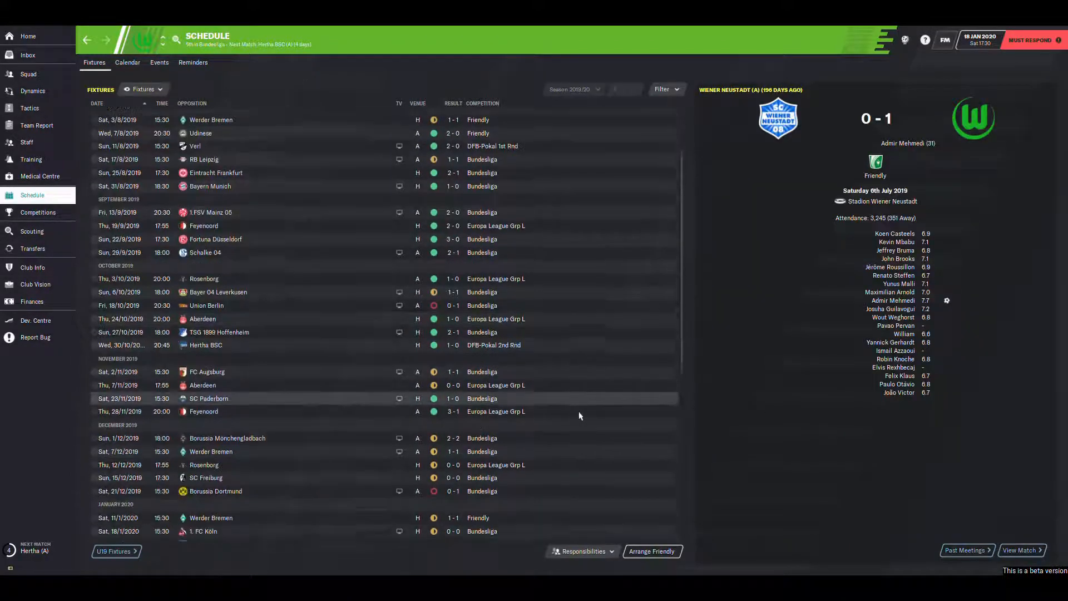
scroll("down", 3)
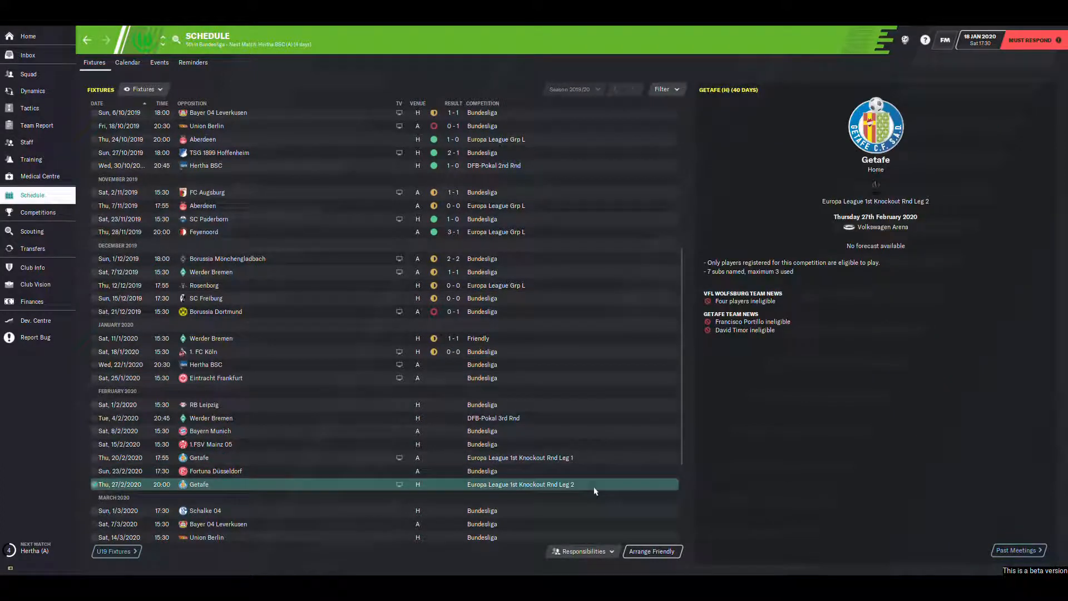
mouse_move(875, 201)
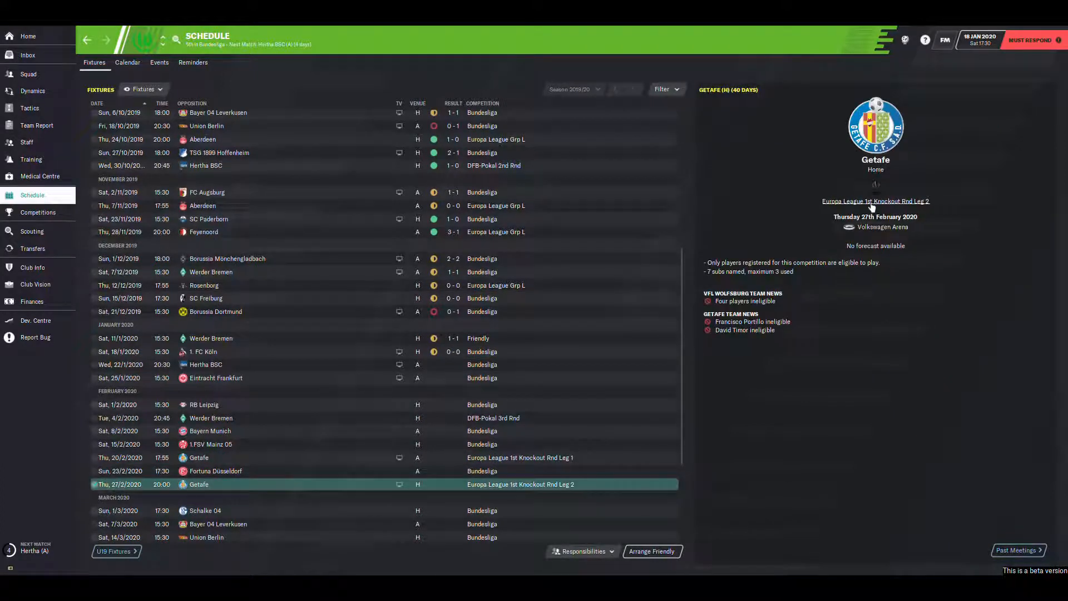
left_click(875, 201)
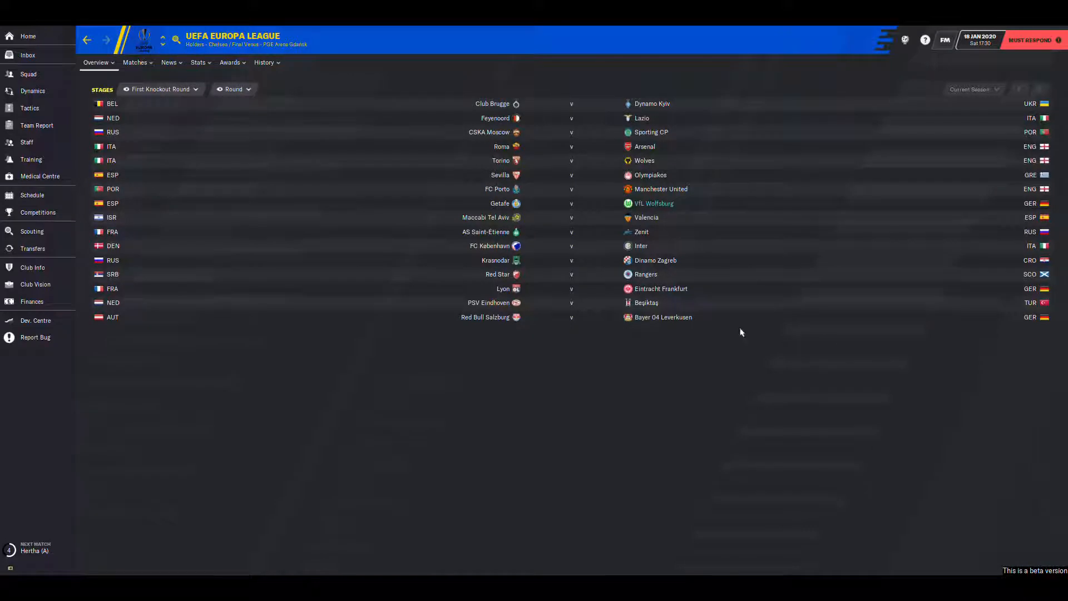
mouse_move(359, 224)
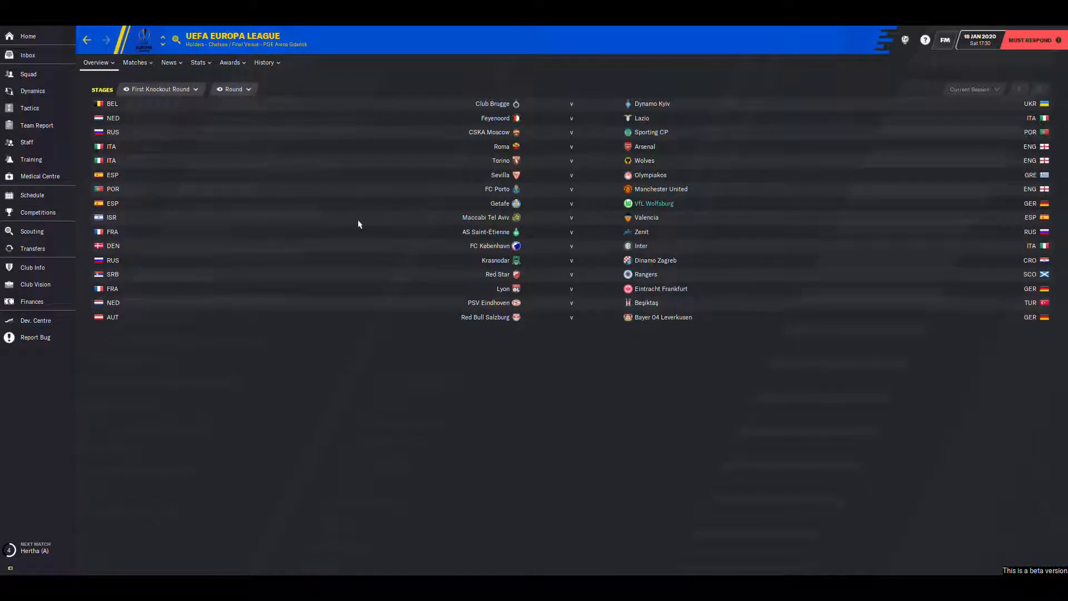